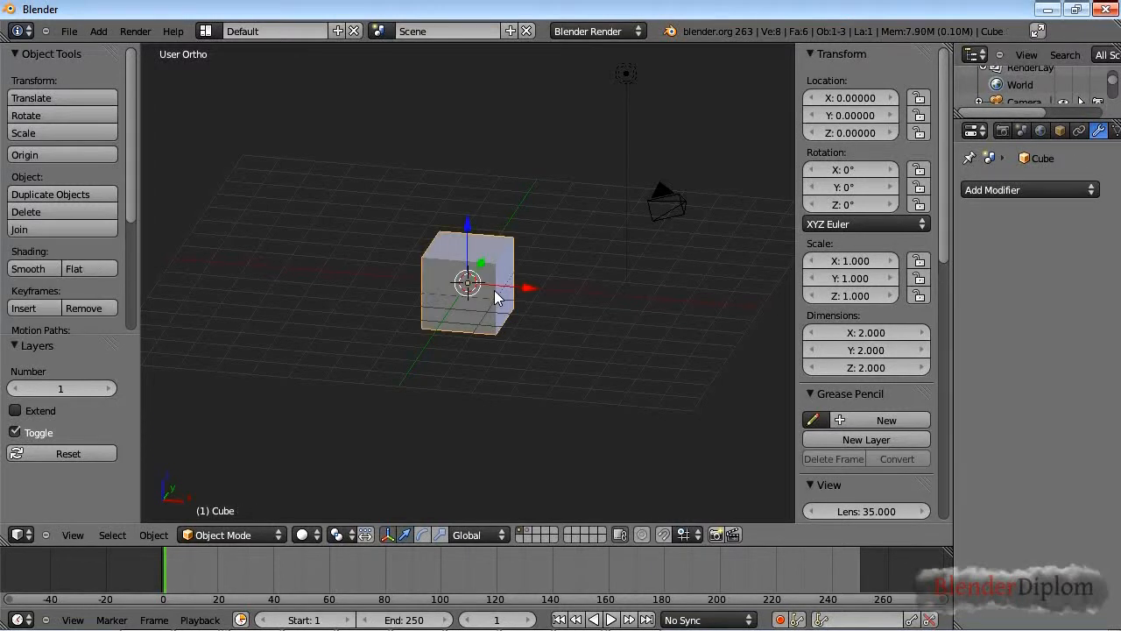
Add an Array modifier to the cube with count 5, forming a long bar along X
{"action": "left_click", "coordinate": [1030, 189]}
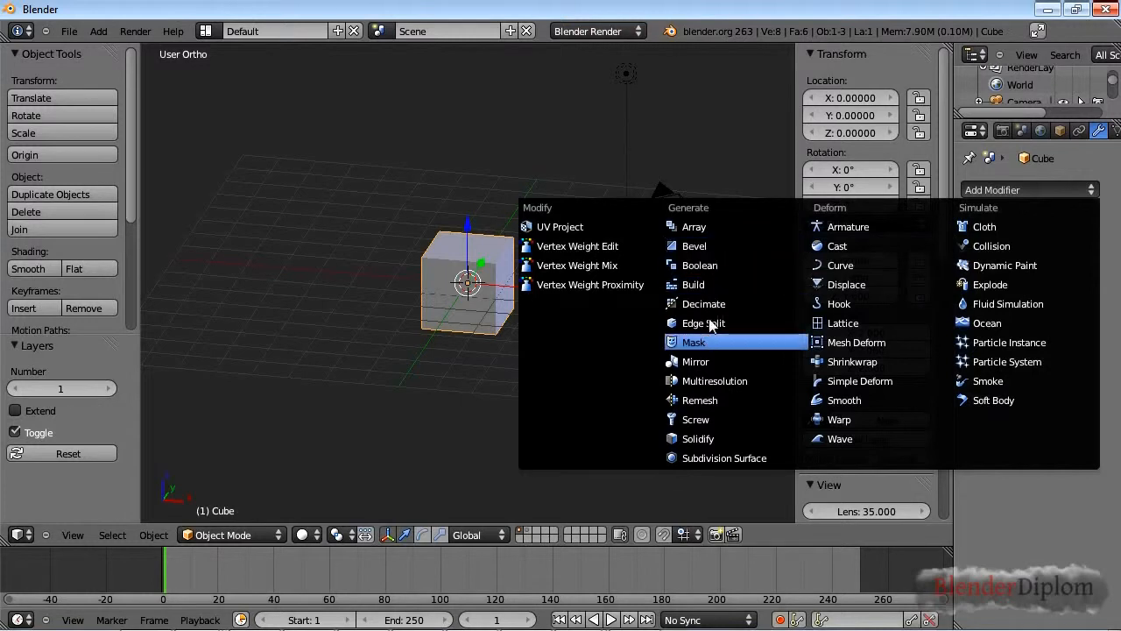
{"action": "left_click", "coordinate": [694, 226]}
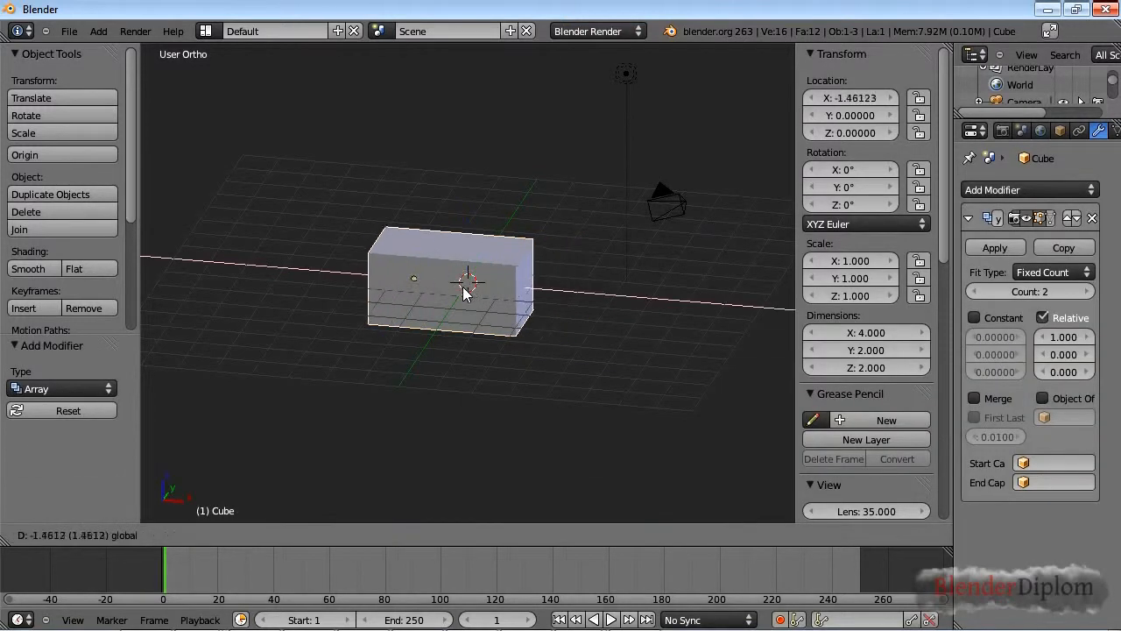
{"action": "left_click_drag", "start_coordinate": [465, 293], "coordinate": [390, 279]}
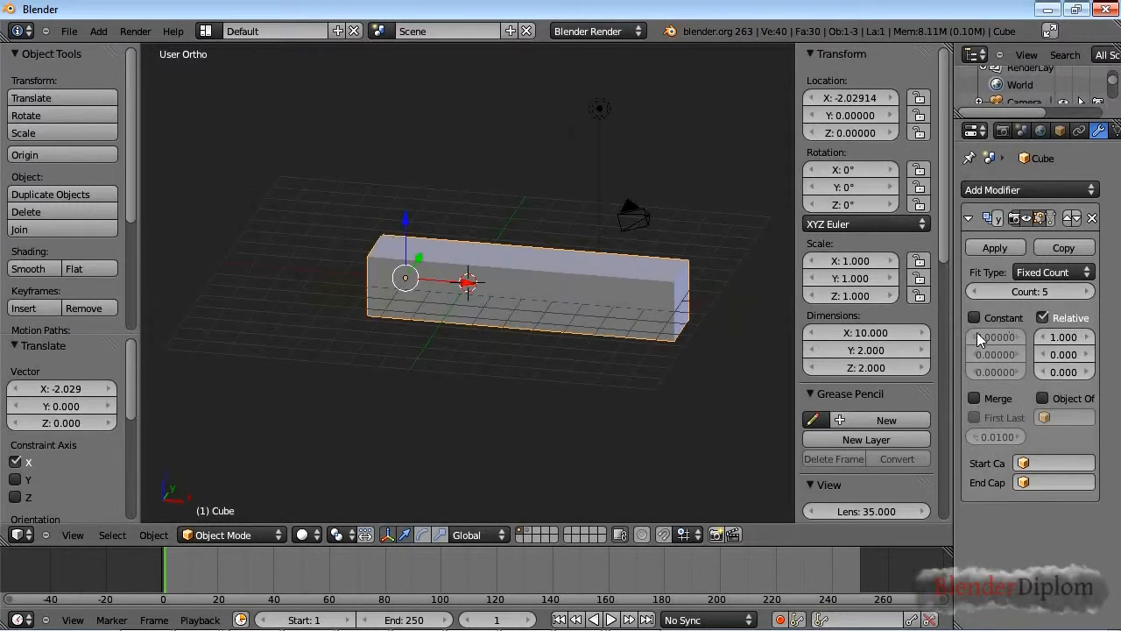
Switch the cube's array to Constant Offset with Relative Offset disabled
{"action": "left_click", "coordinate": [1043, 317]}
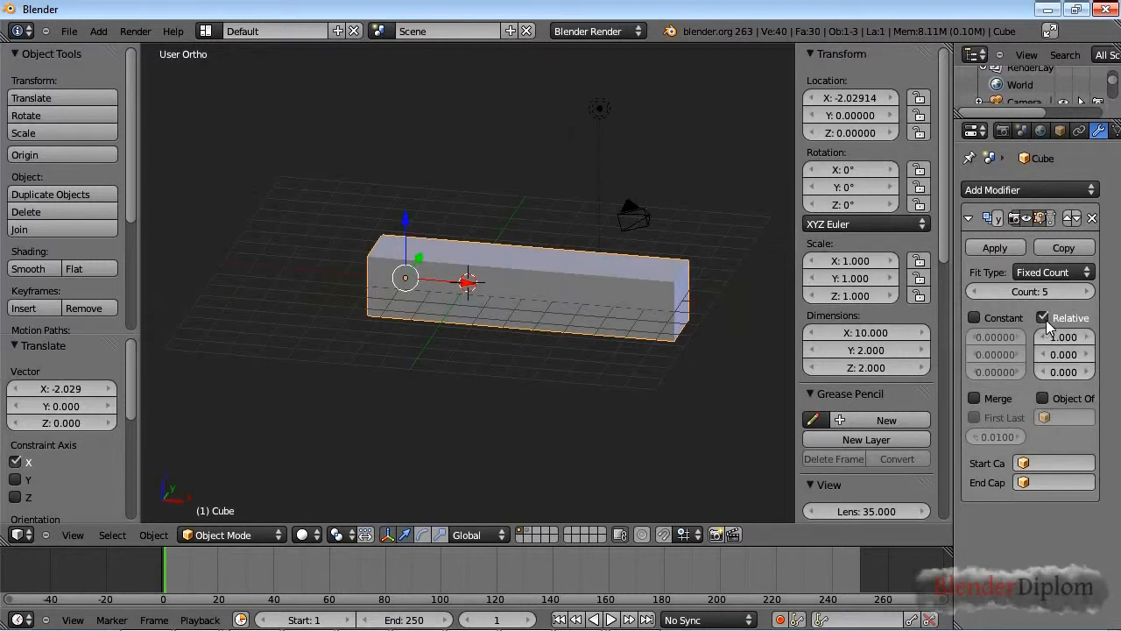
{"action": "left_click", "coordinate": [974, 317]}
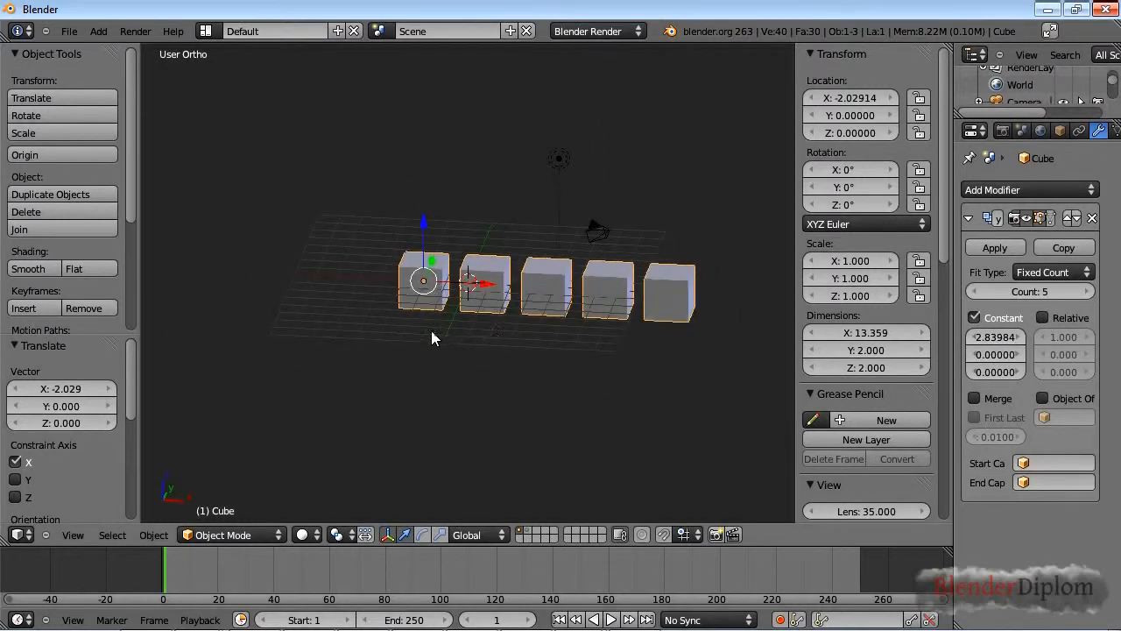
{"action": "mouse_move", "coordinate": [994, 337]}
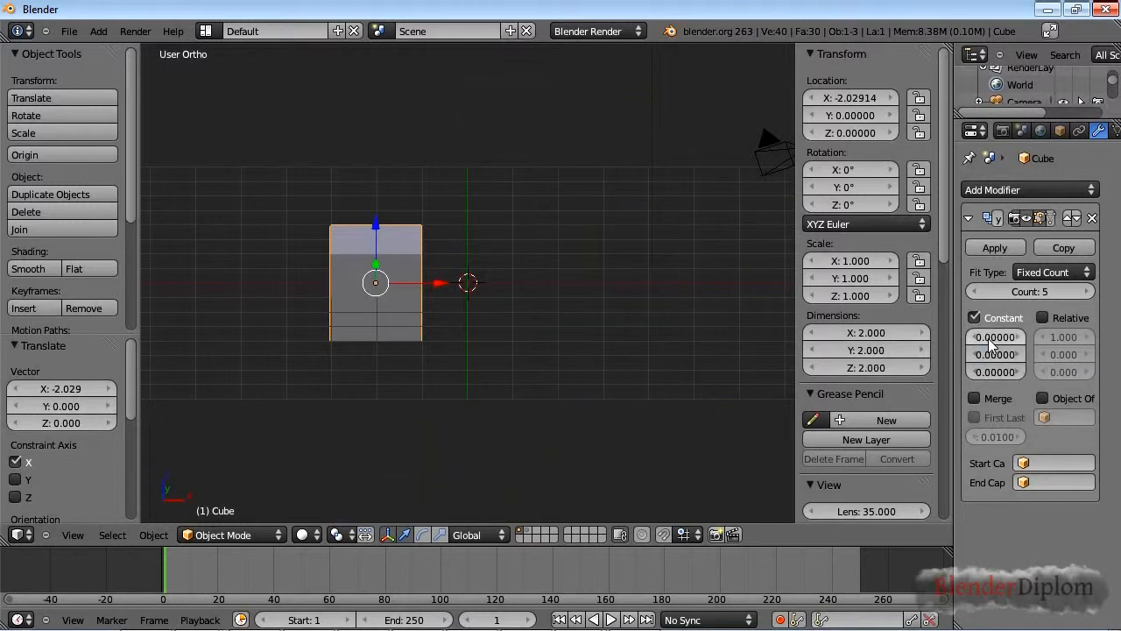
Return the array to Relative Offset with an X value of 1.300
{"action": "left_click", "coordinate": [1043, 317]}
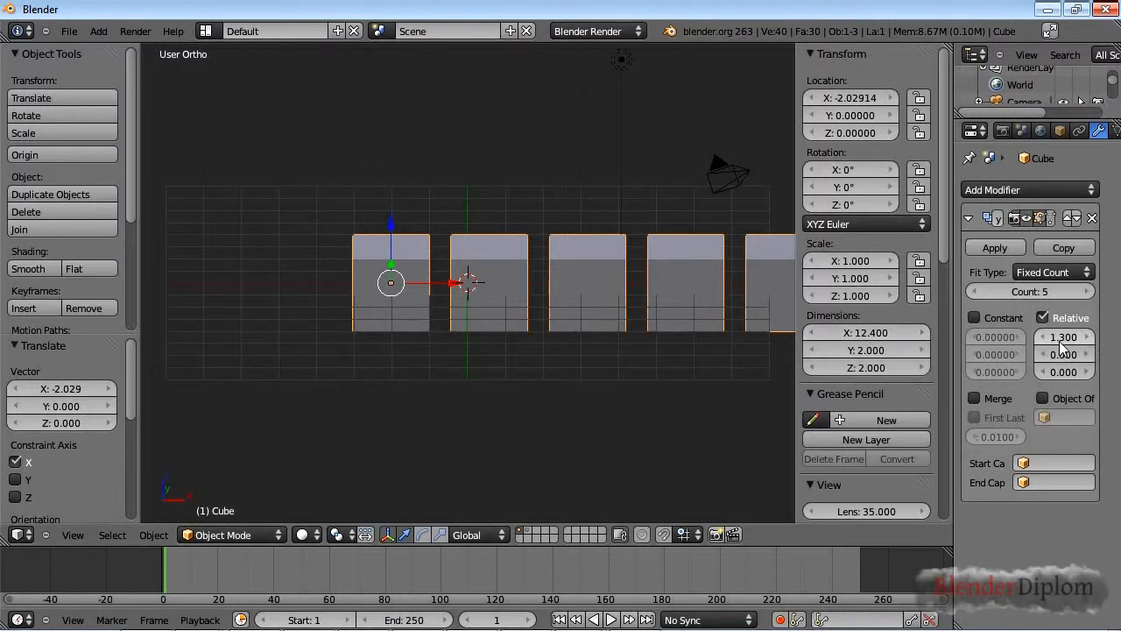
{"action": "mouse_move", "coordinate": [1063, 338]}
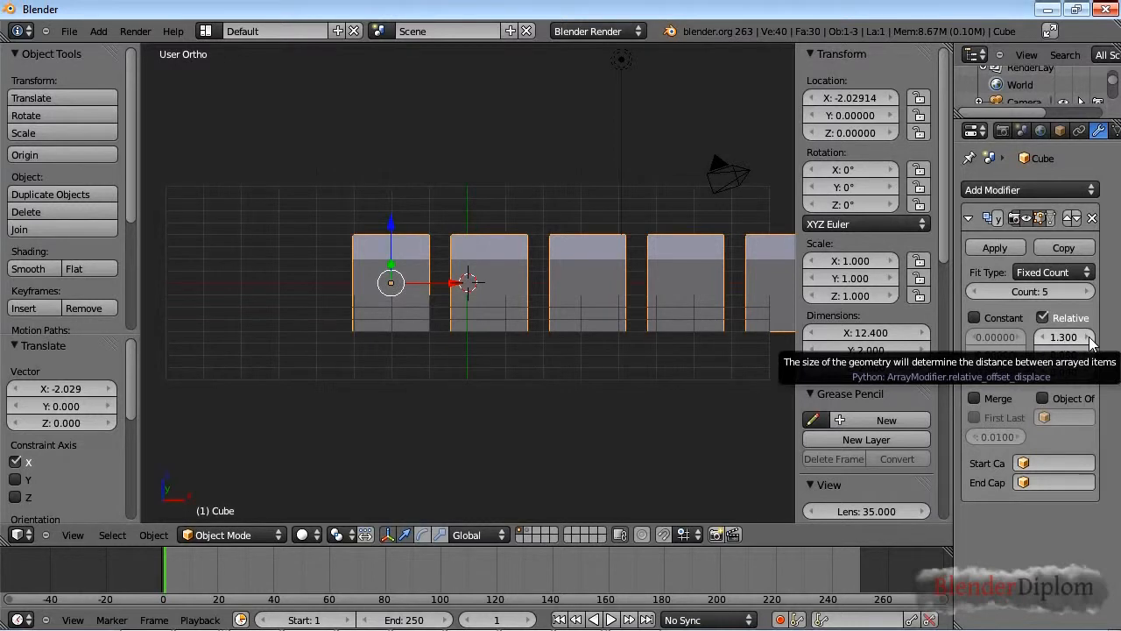
{"action": "key", "text": "Tab"}
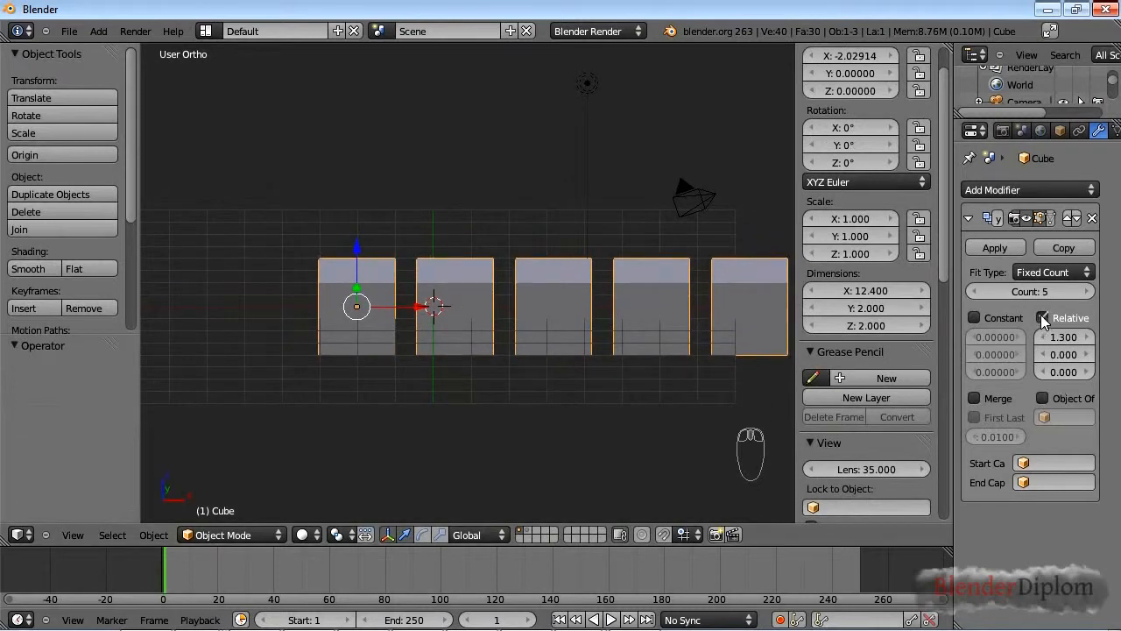
Clear the cube's location and add an Empty at the world origin
{"action": "key", "text": "alt+g"}
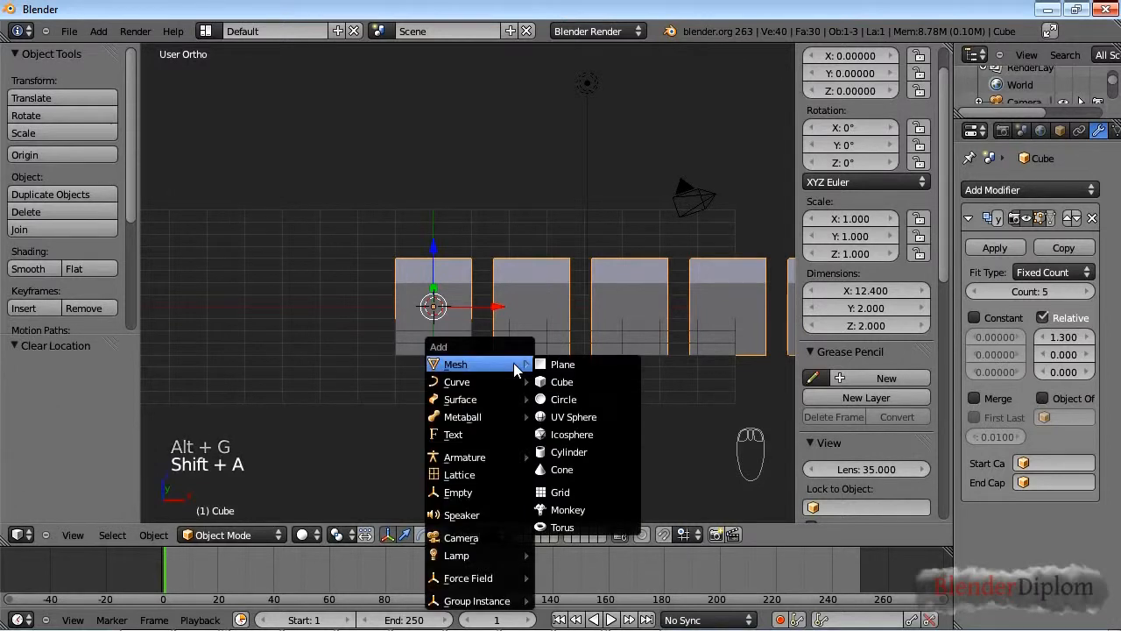
{"action": "mouse_move", "coordinate": [459, 491]}
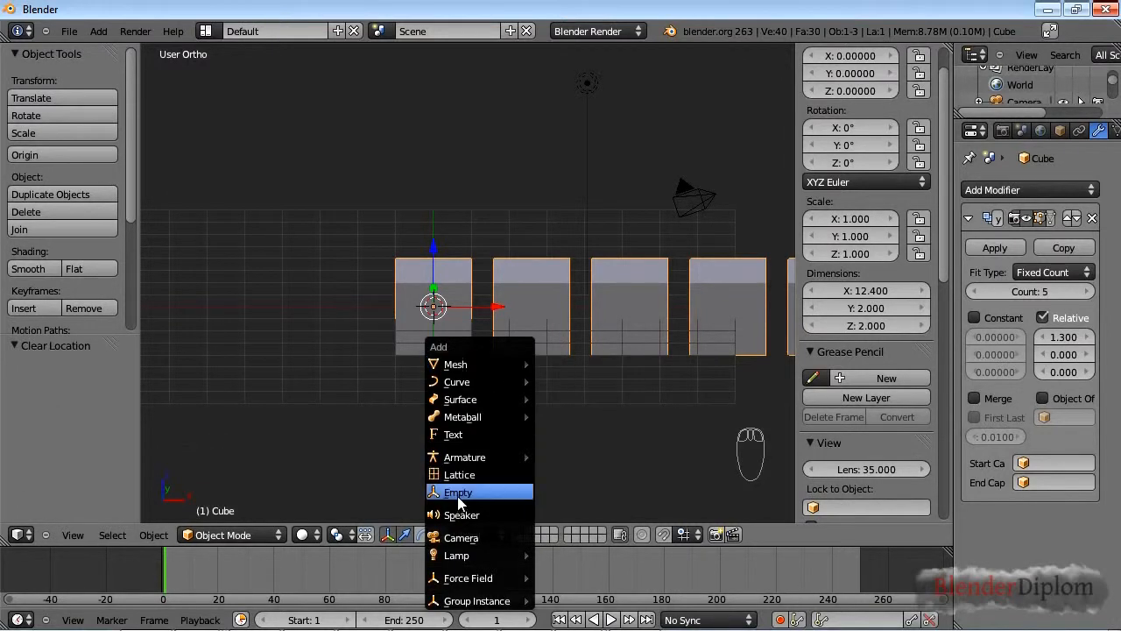
{"action": "left_click", "coordinate": [457, 491]}
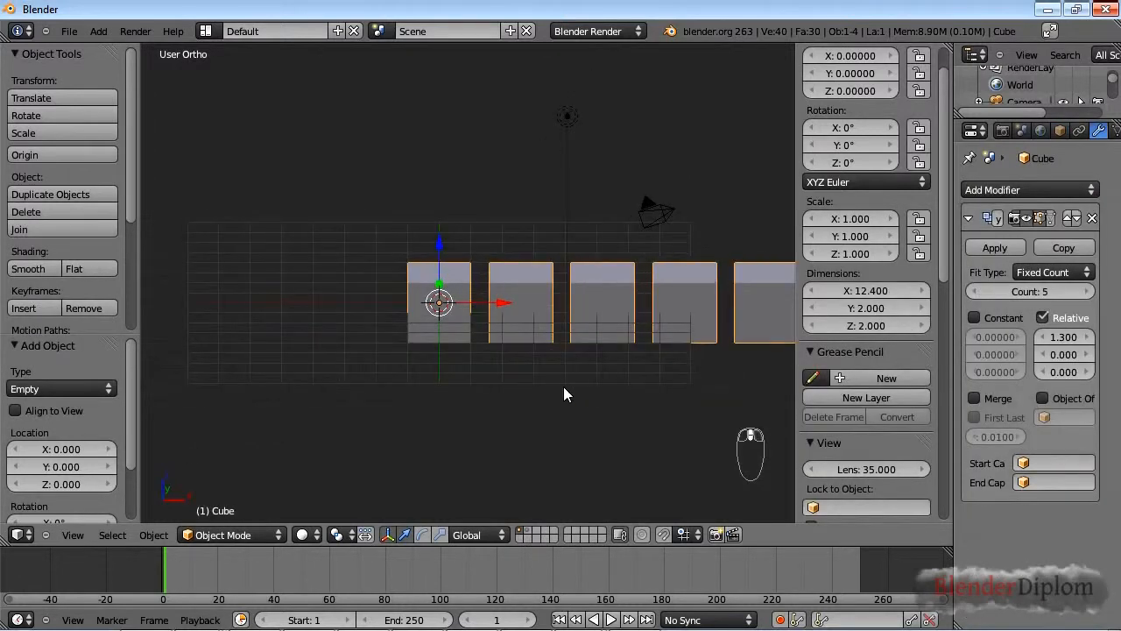
{"action": "mouse_move", "coordinate": [675, 420]}
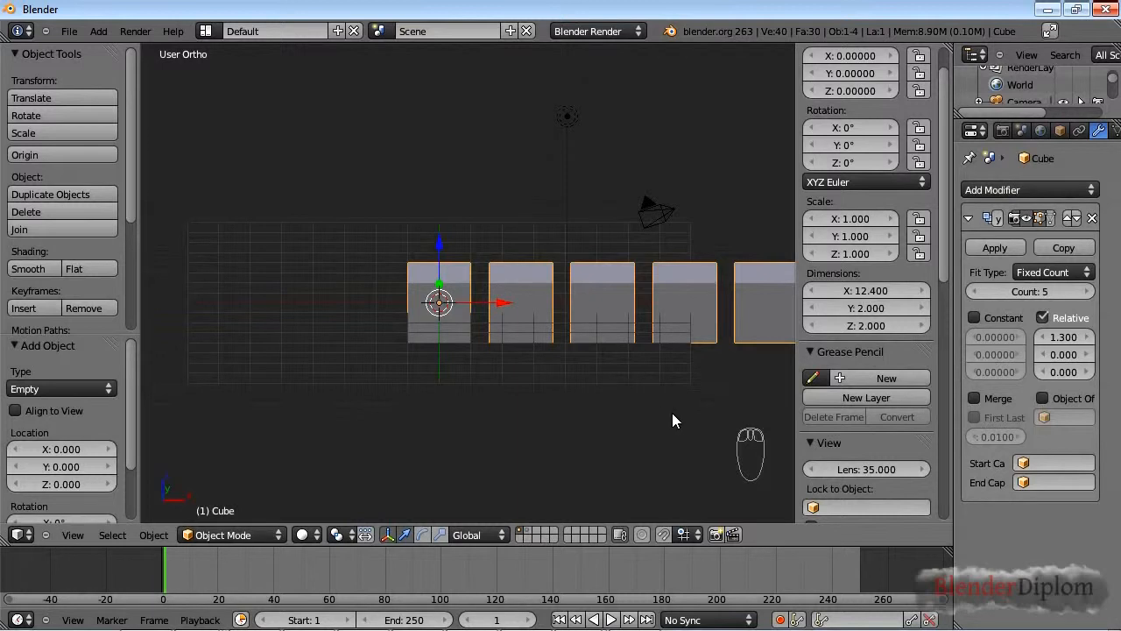
{"action": "mouse_move", "coordinate": [731, 425]}
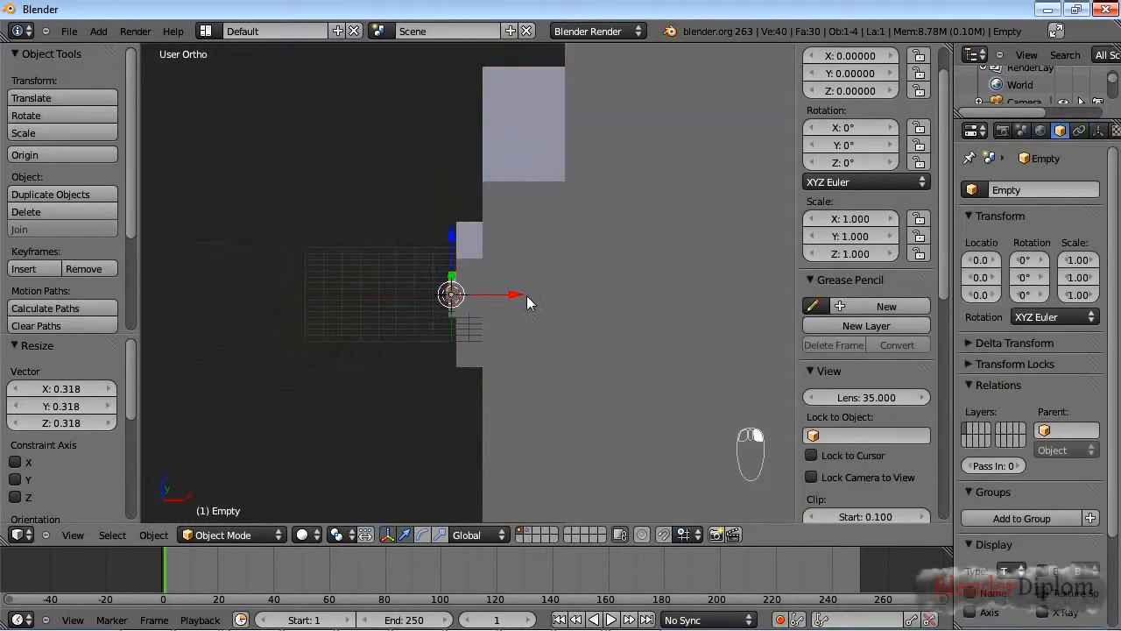
{"action": "mouse_move", "coordinate": [537, 293]}
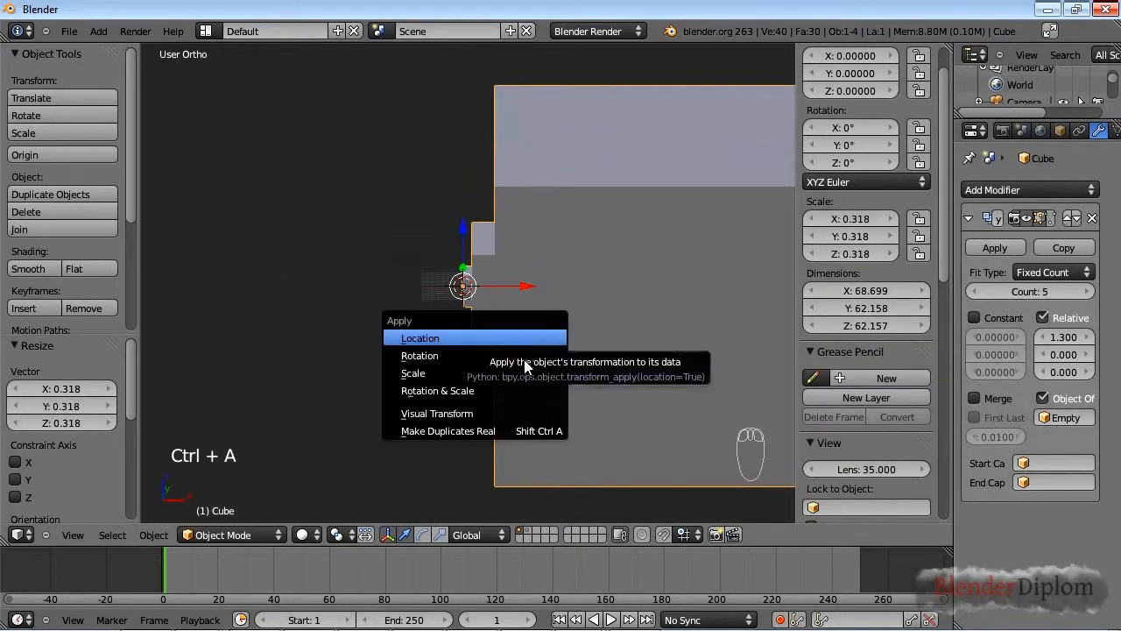
{"action": "mouse_move", "coordinate": [521, 372]}
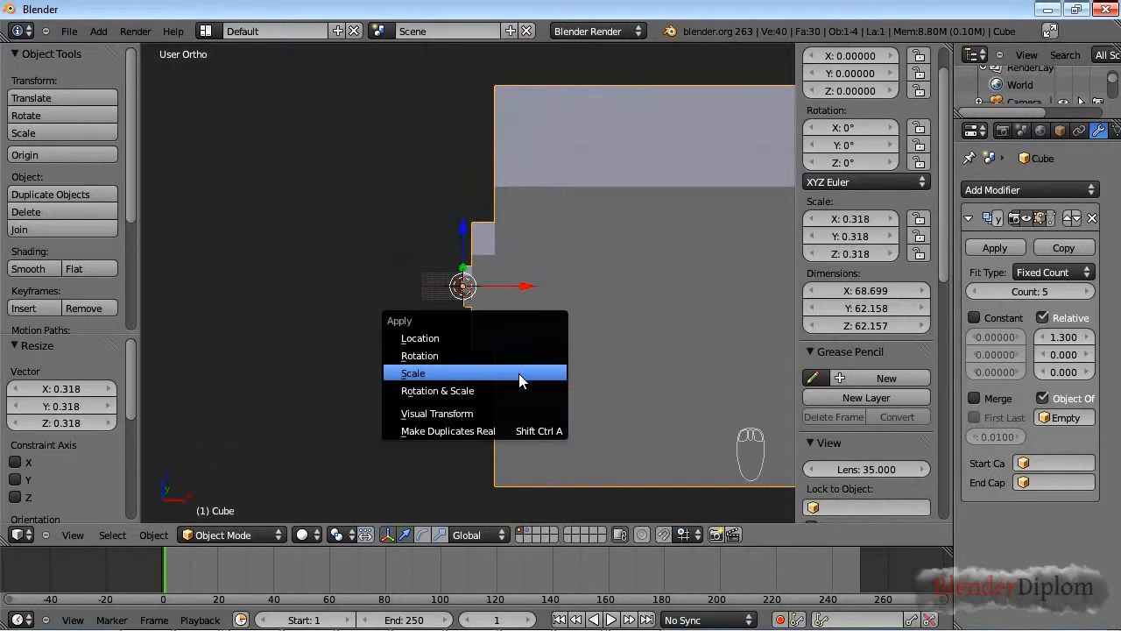
Apply the cube's scale and view the 15-copy spiral from the top
{"action": "left_click", "coordinate": [413, 372]}
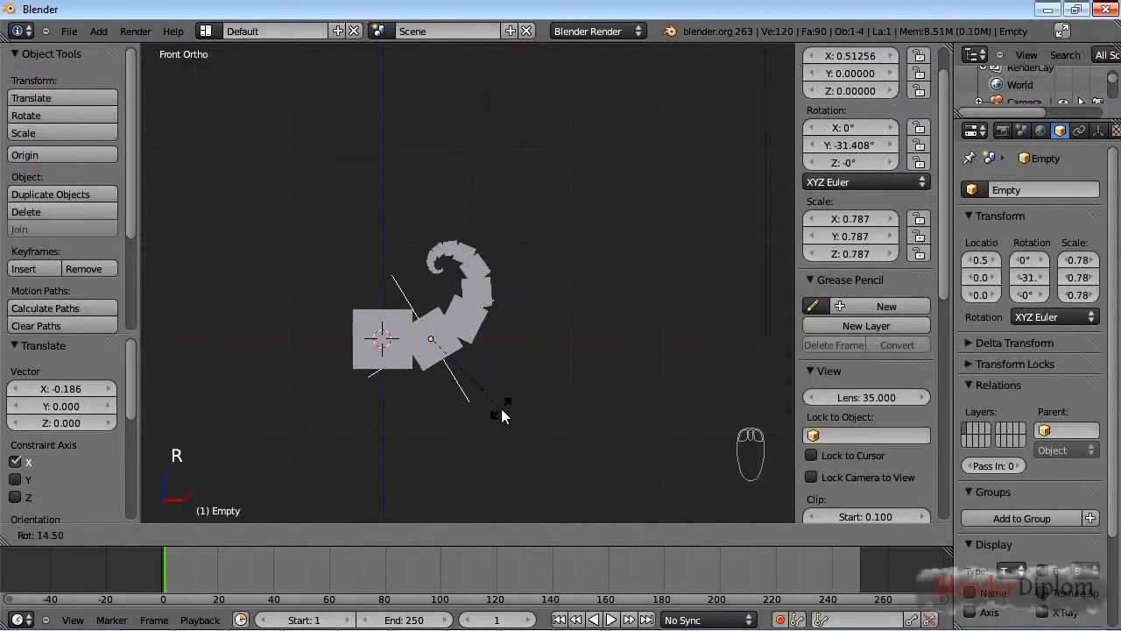
{"action": "key", "text": "KP_7"}
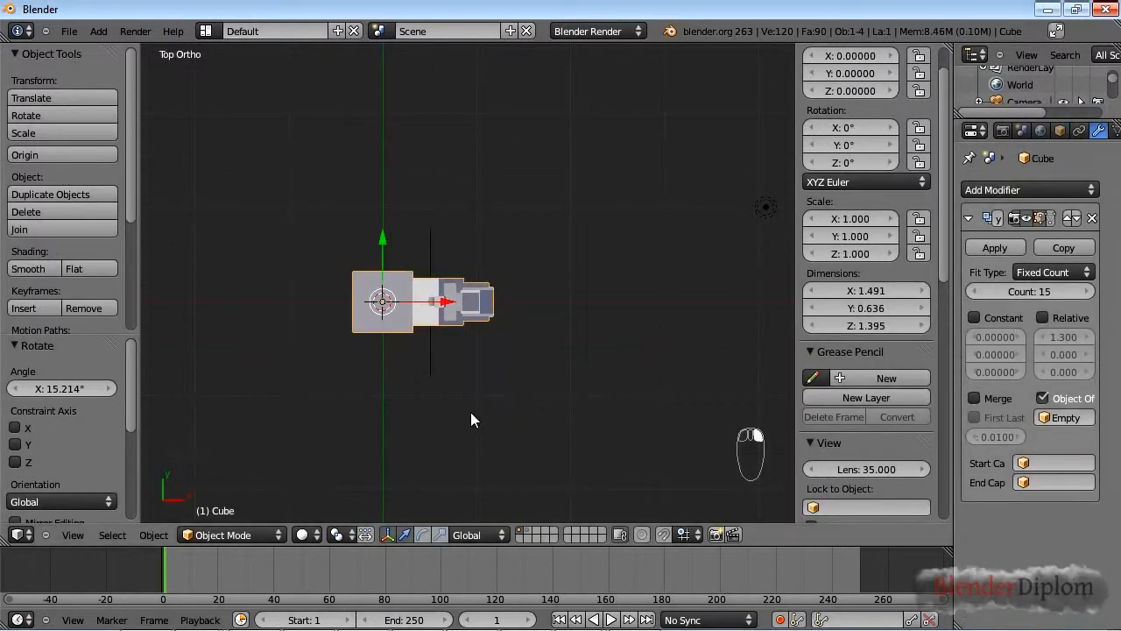
Add a second Array, count 4, offset by new Empty.001 rotated 90°
{"action": "left_click", "coordinate": [1030, 190]}
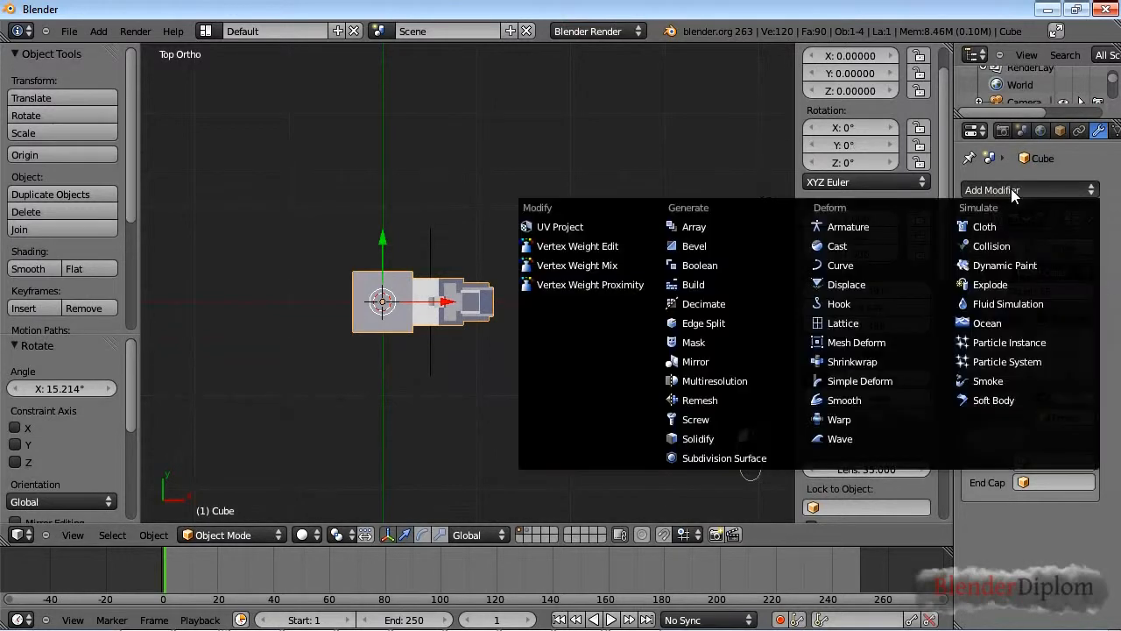
{"action": "left_click", "coordinate": [693, 226]}
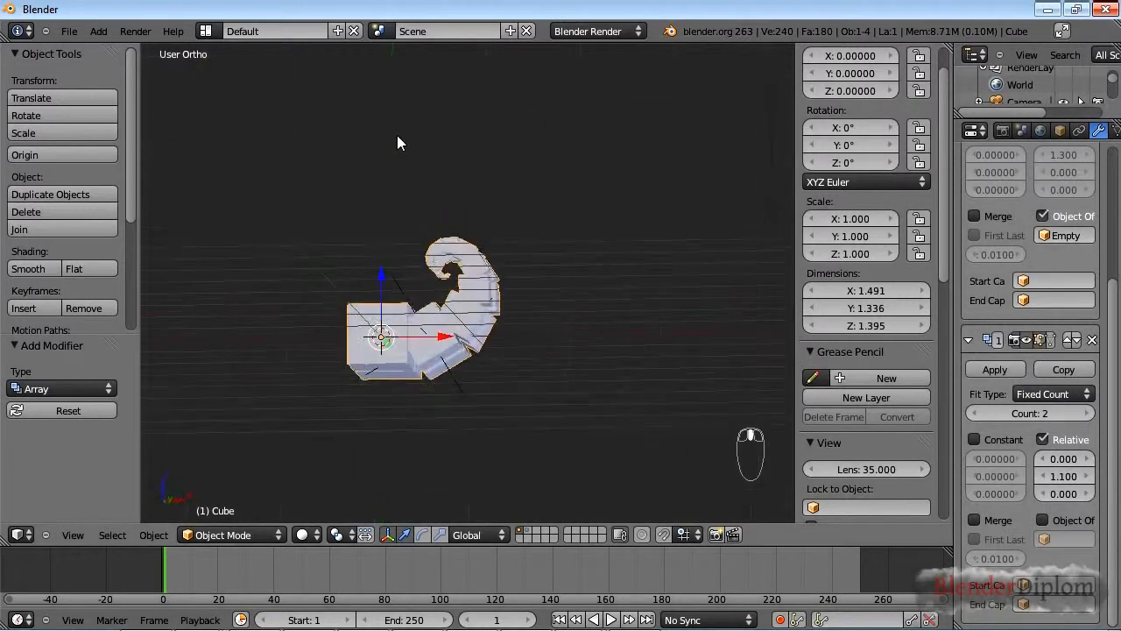
{"action": "key", "text": "shift+a"}
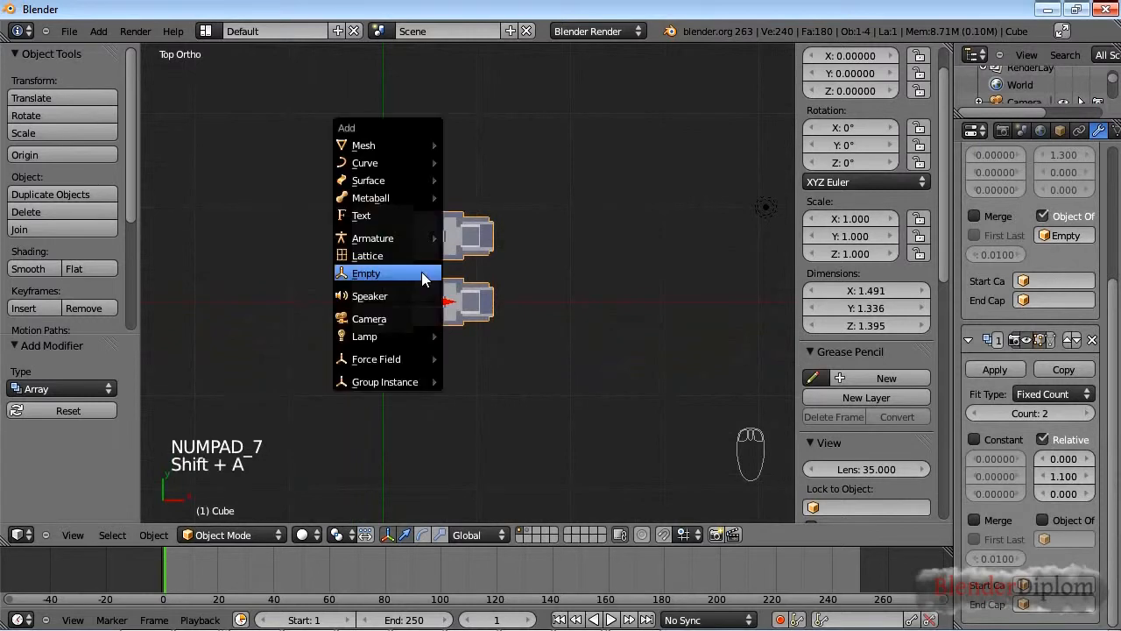
{"action": "left_click", "coordinate": [366, 272]}
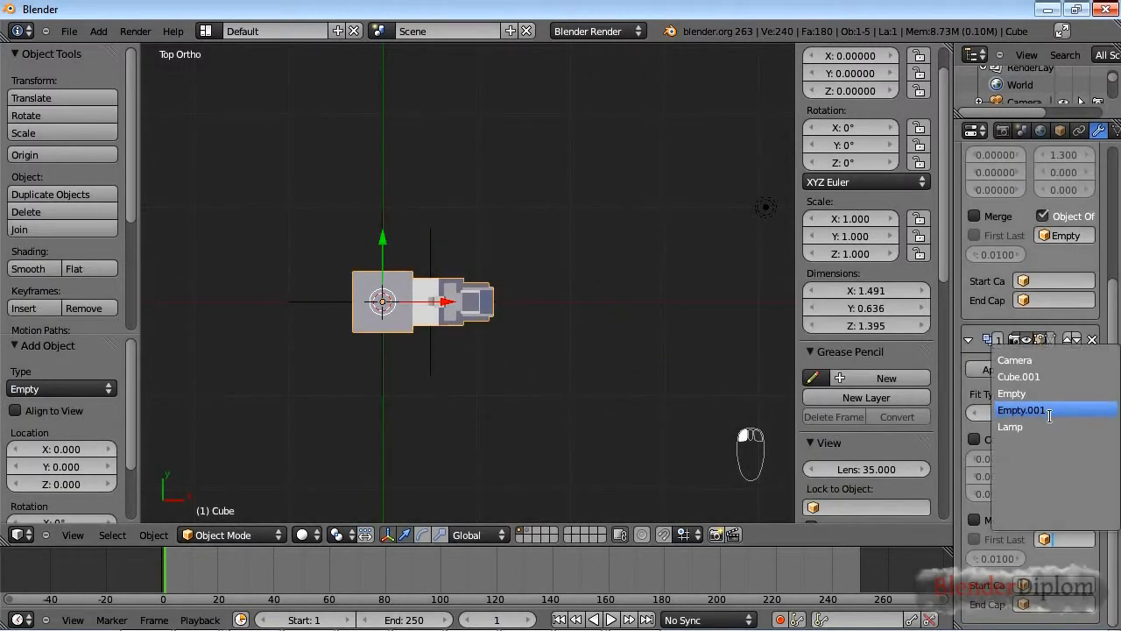
{"action": "left_click", "coordinate": [1021, 409]}
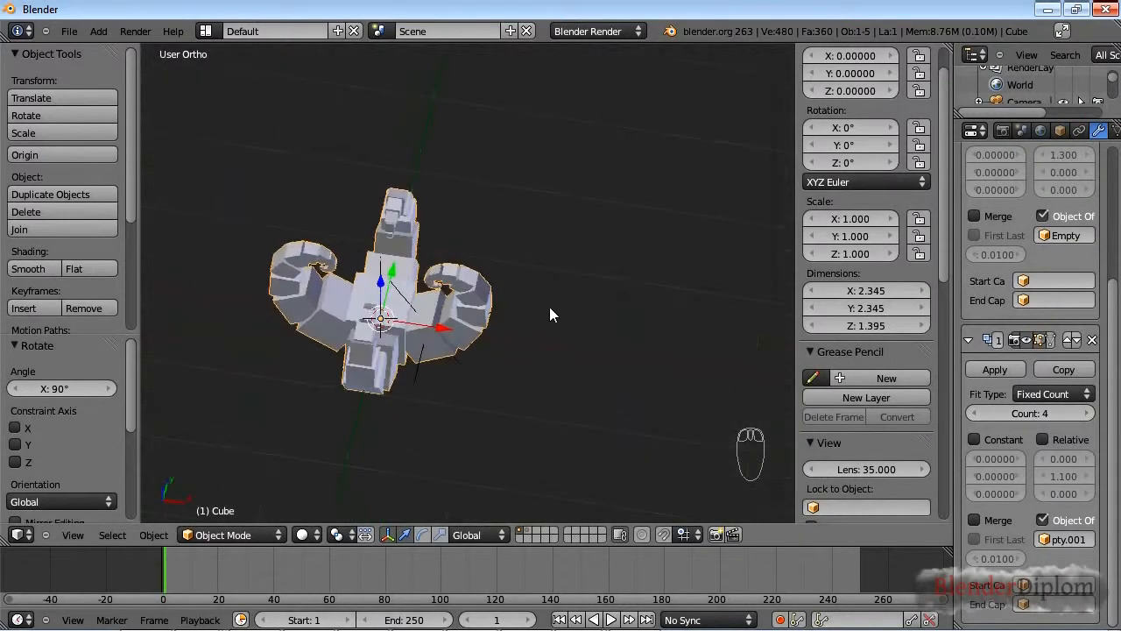
{"action": "key", "text": "7"}
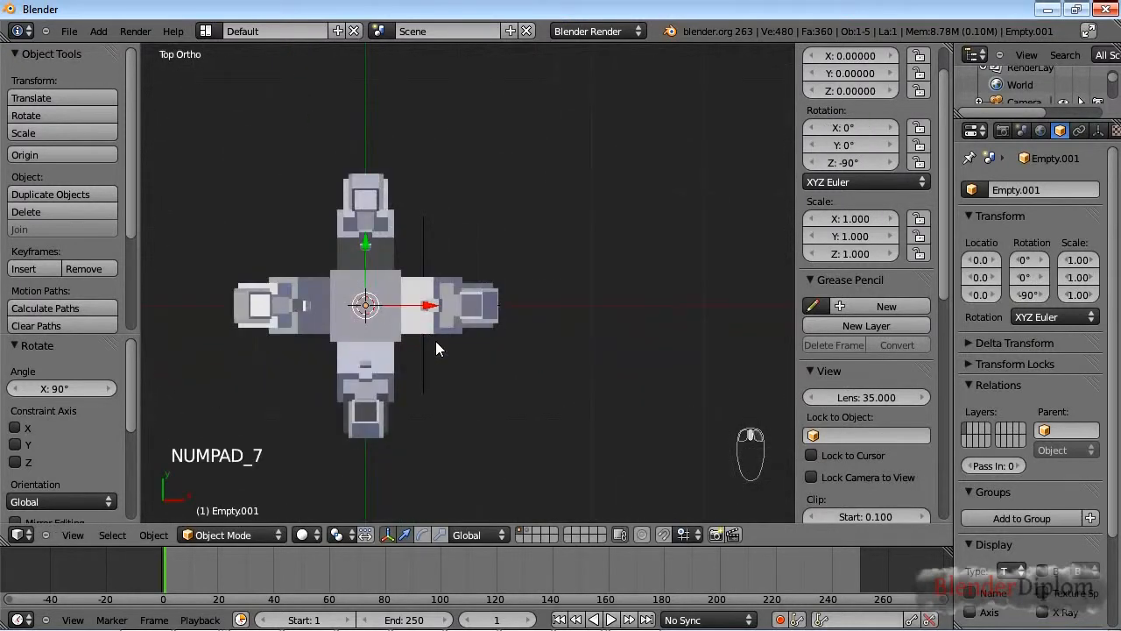
Delete the new cube's end faces, array it four times along Y, add level-2 subdivision
{"action": "key", "text": "KP_1"}
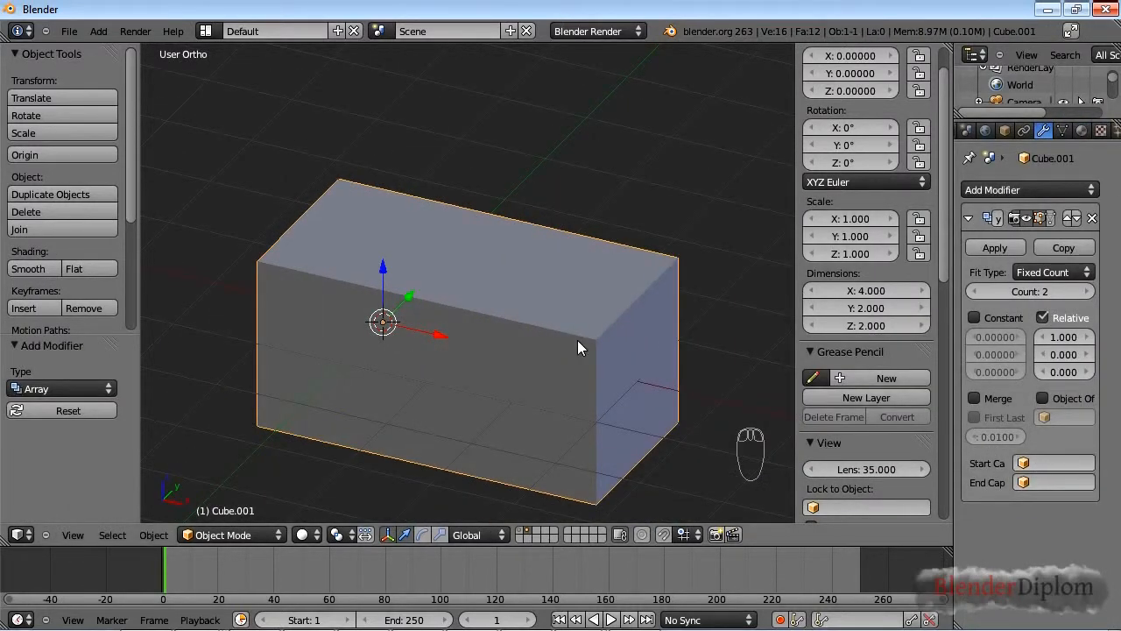
{"action": "key", "text": "Tab"}
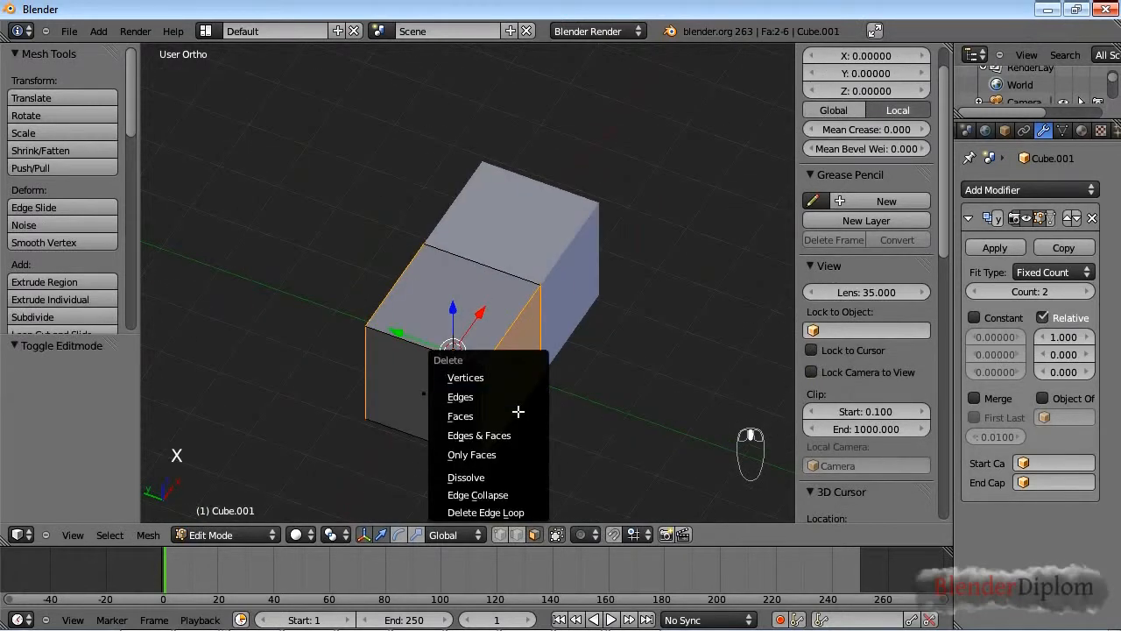
{"action": "key", "text": "Tab"}
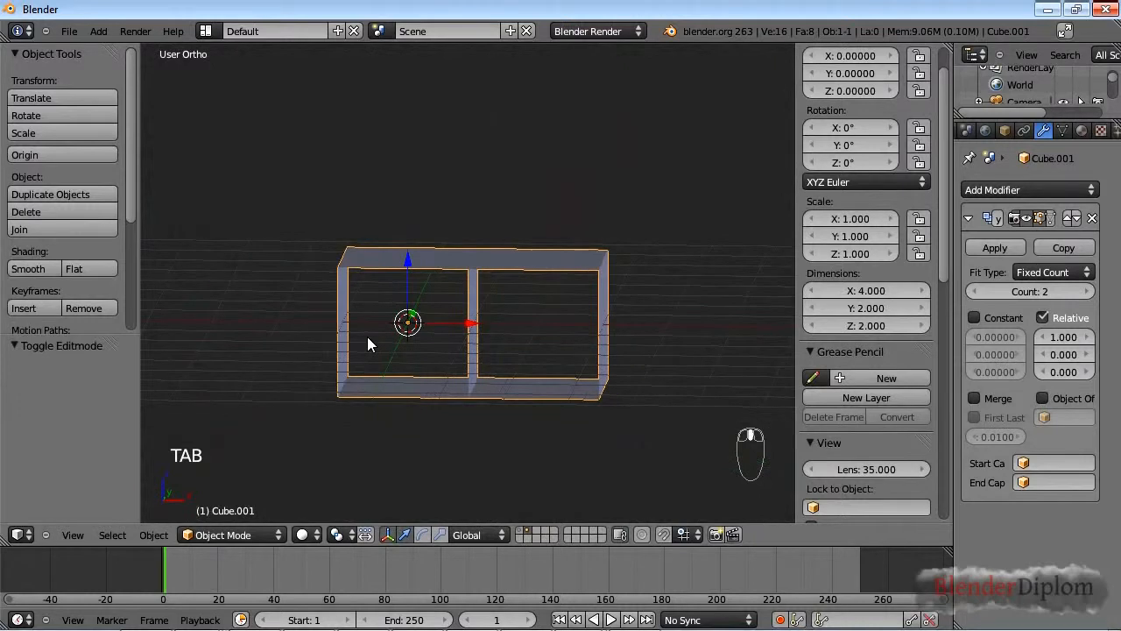
{"action": "key", "text": "KP_7"}
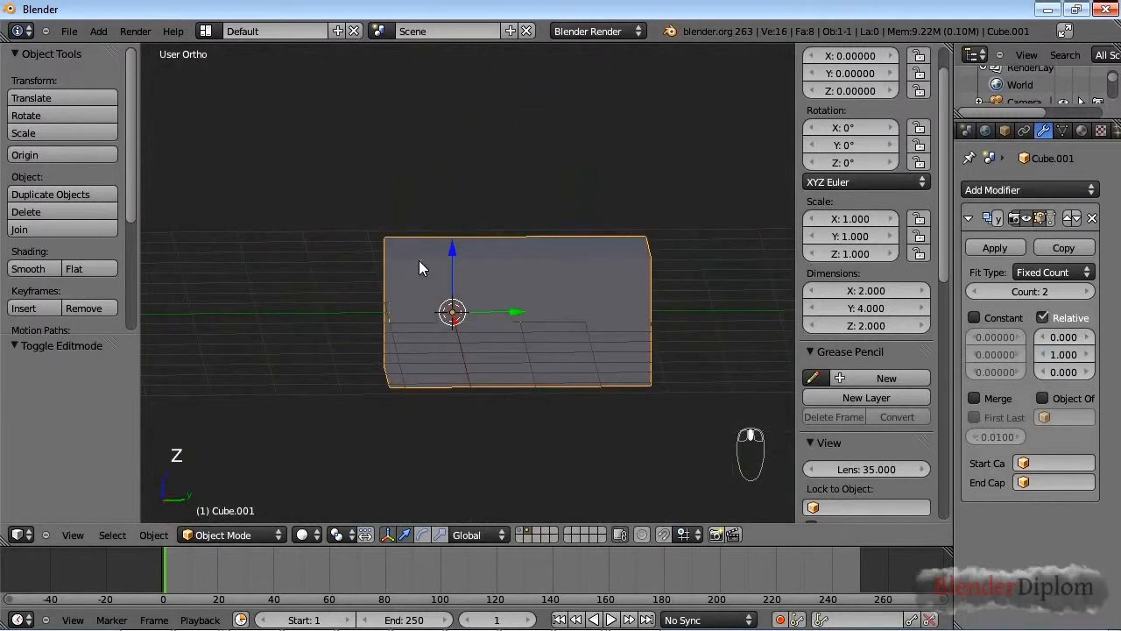
{"action": "left_click_drag", "start_coordinate": [420, 267], "coordinate": [539, 293]}
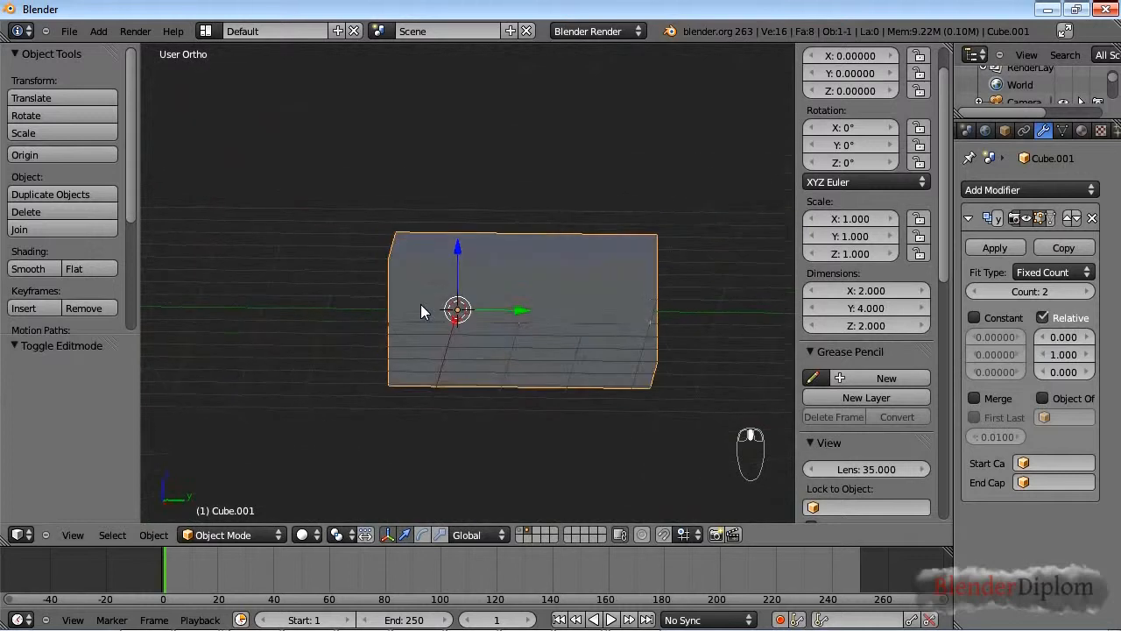
{"action": "key", "text": "ctrl+2"}
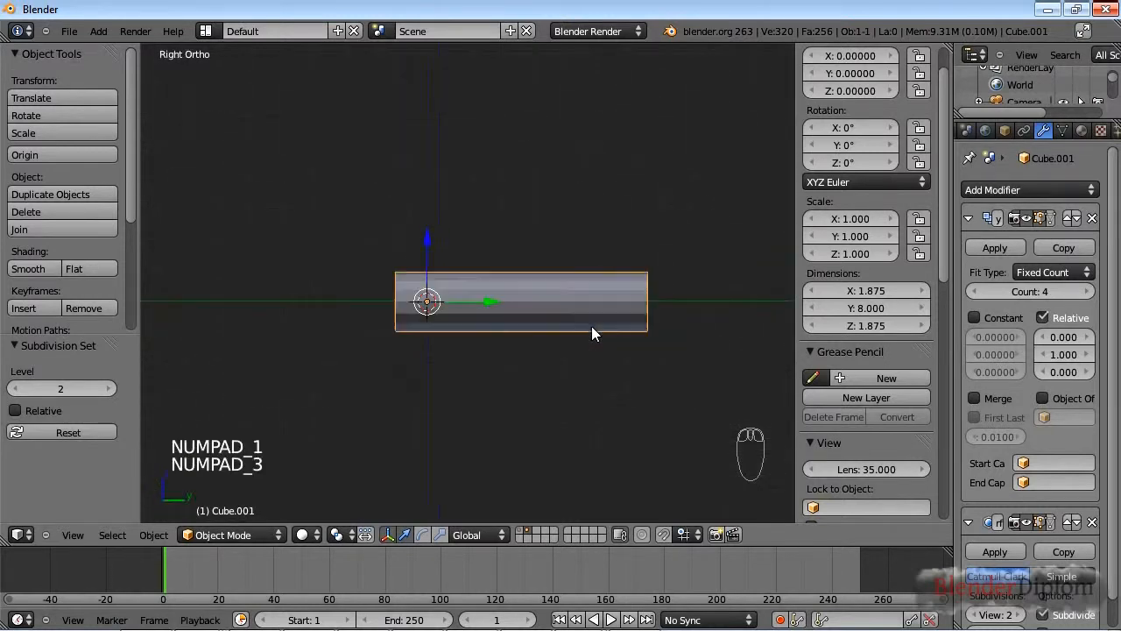
Add a cube named Start and move it beyond the tube's rounded end
{"action": "key", "text": "shift+a"}
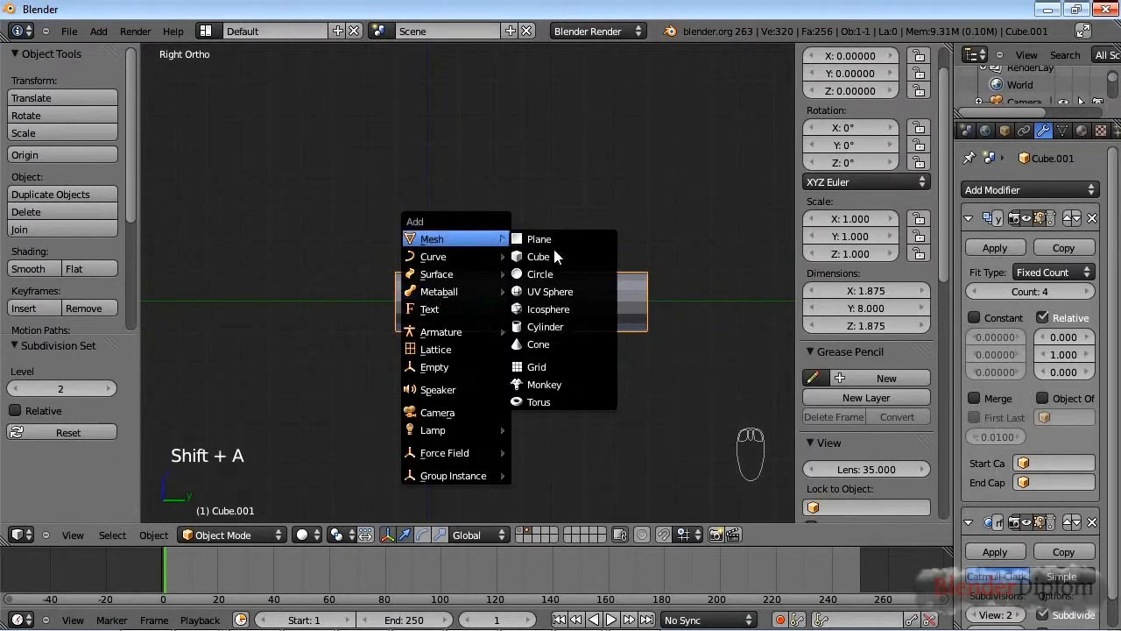
{"action": "left_click", "coordinate": [538, 256]}
{"action": "type", "text": "Start"}
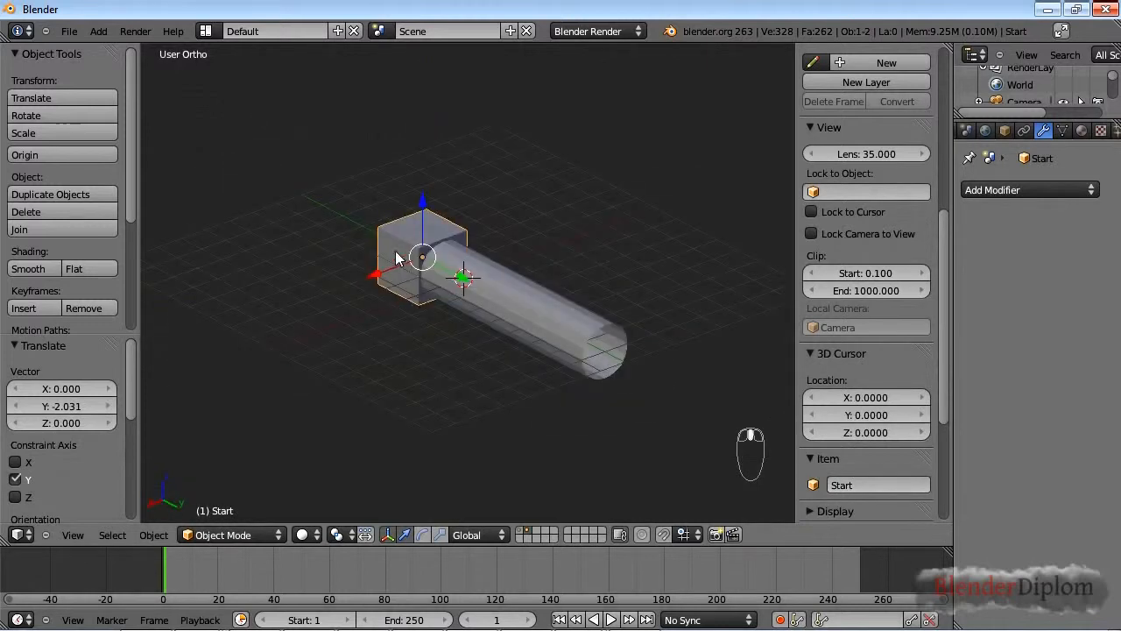
{"action": "key", "text": "Tab"}
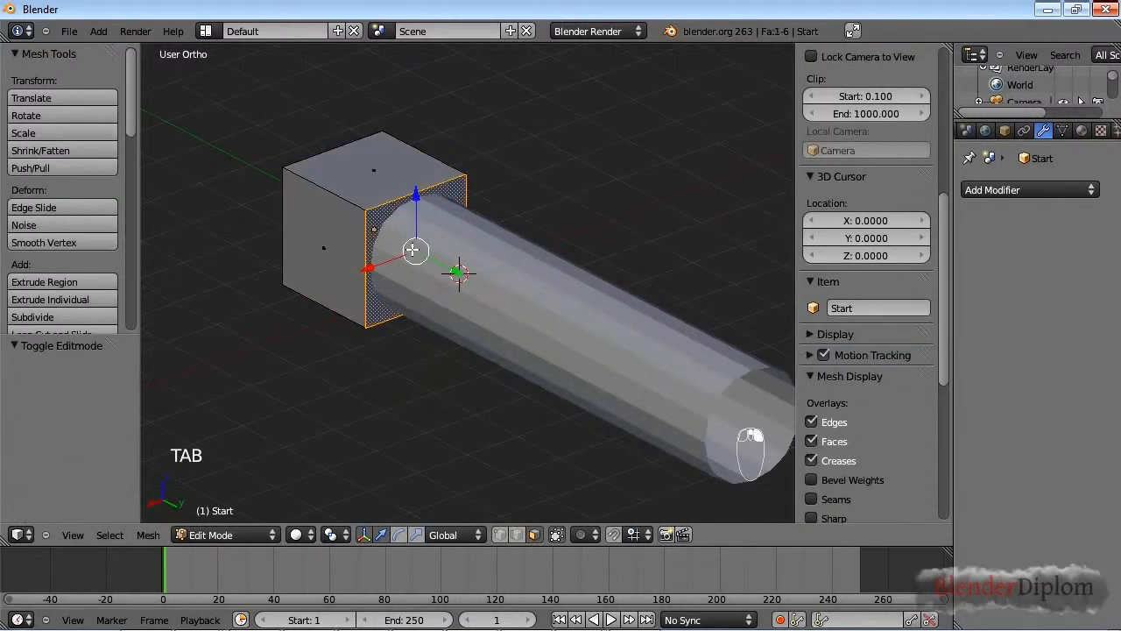
{"action": "key", "text": "Tab"}
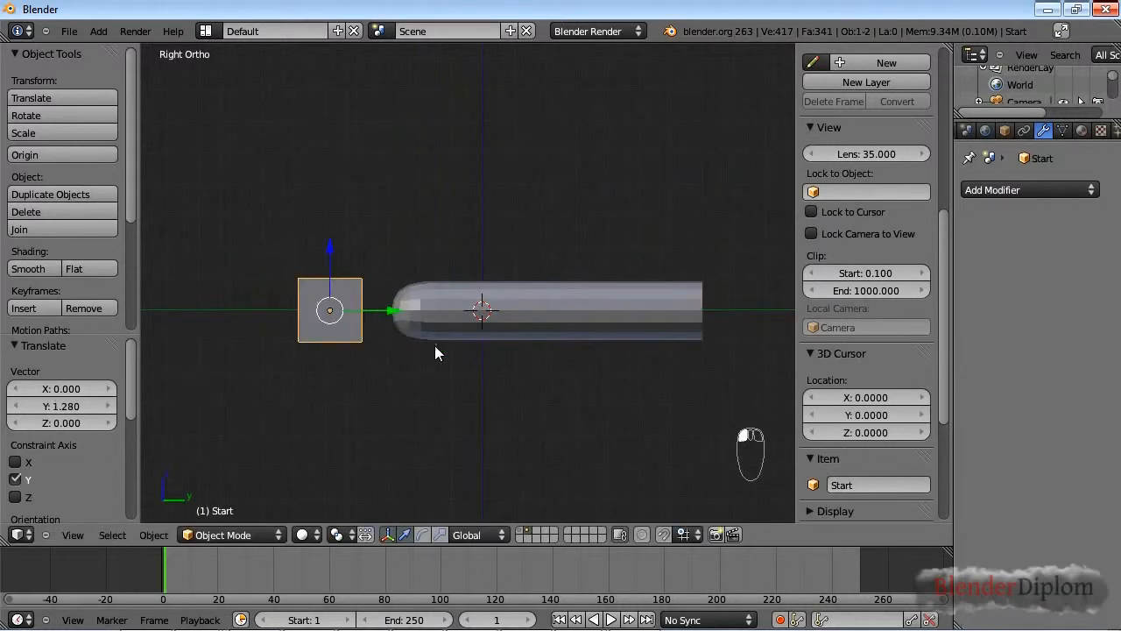
Select all of the Start cube's vertices and scale them up
{"action": "key", "text": "Tab"}
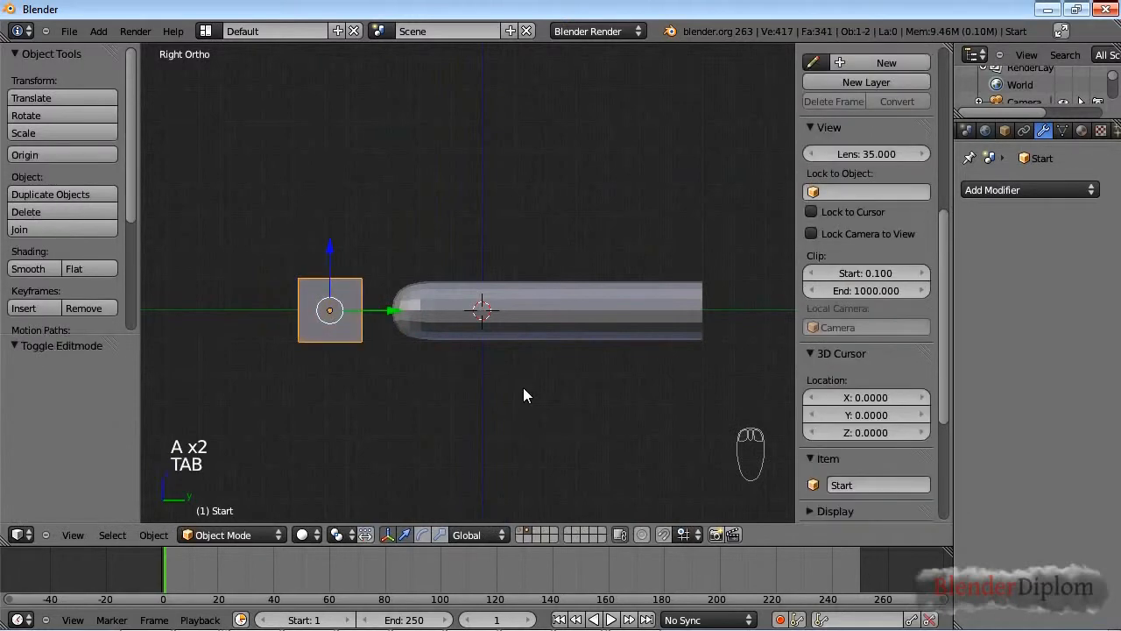
{"action": "key", "text": "s"}
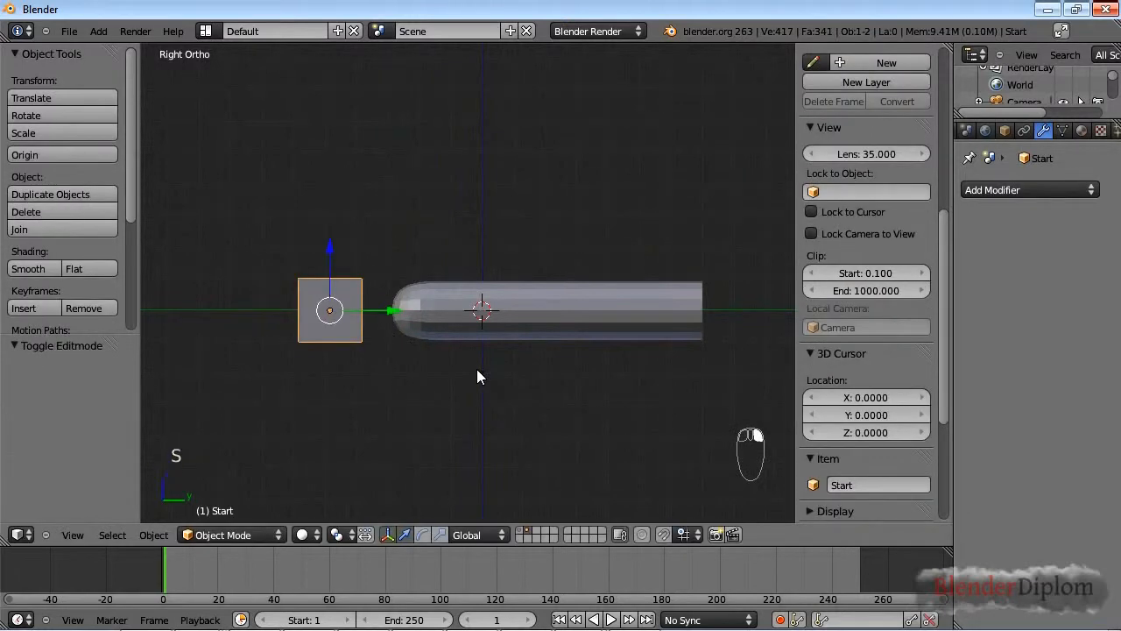
{"action": "key", "text": "Ctrl+TAB"}
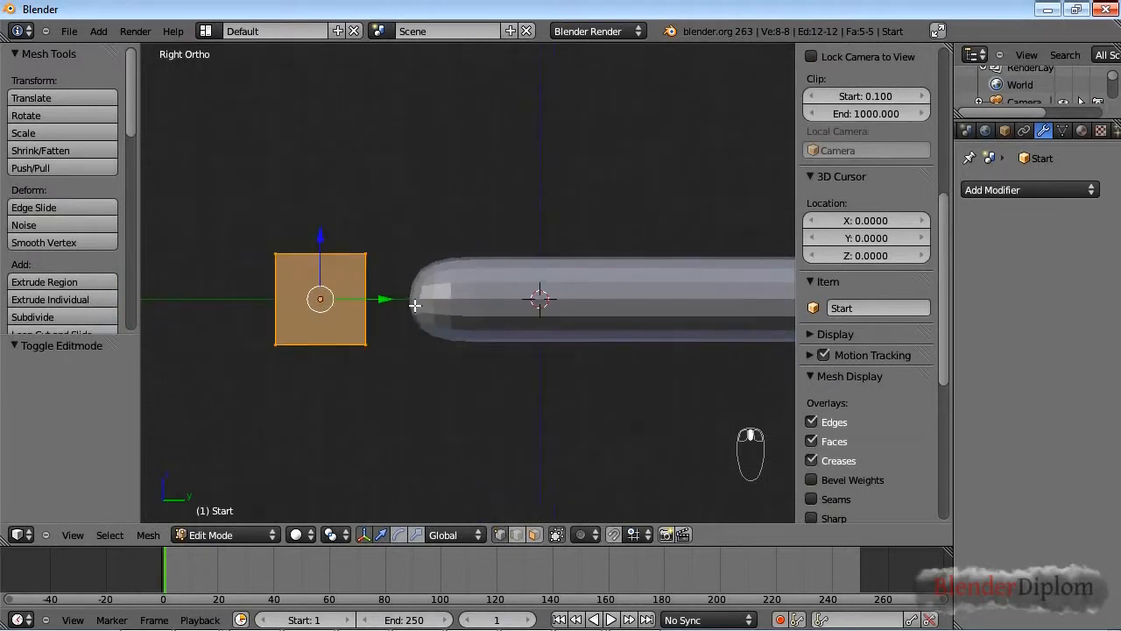
Set Start as the tube array's start cap and apply Start's location
{"action": "key", "text": "Tab"}
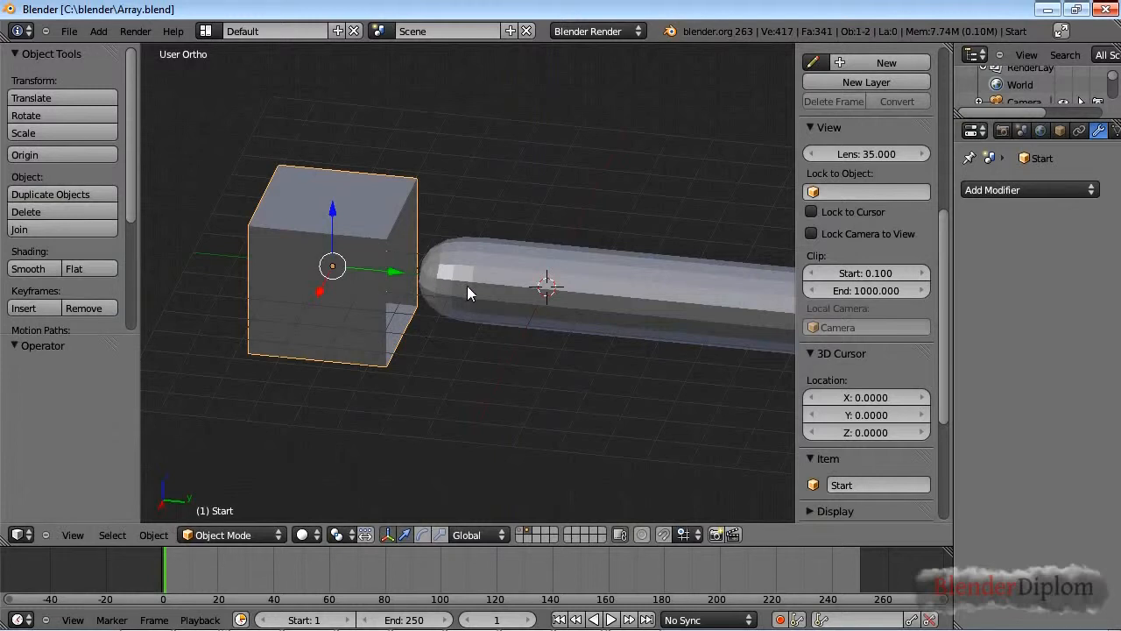
{"action": "mouse_move", "coordinate": [299, 231]}
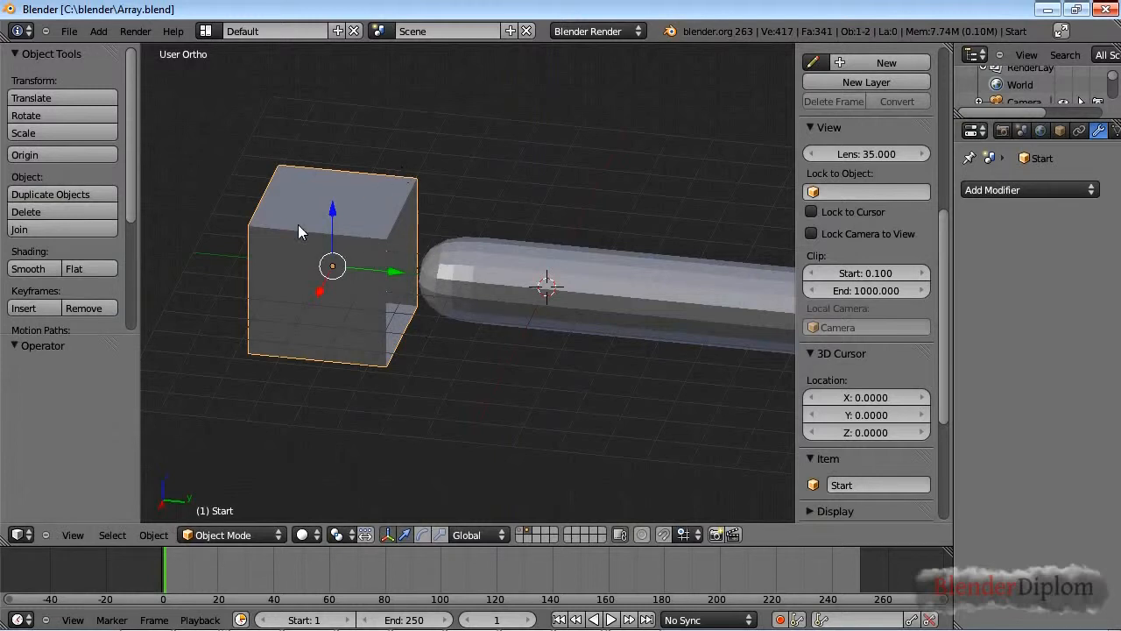
{"action": "key", "text": "TAB"}
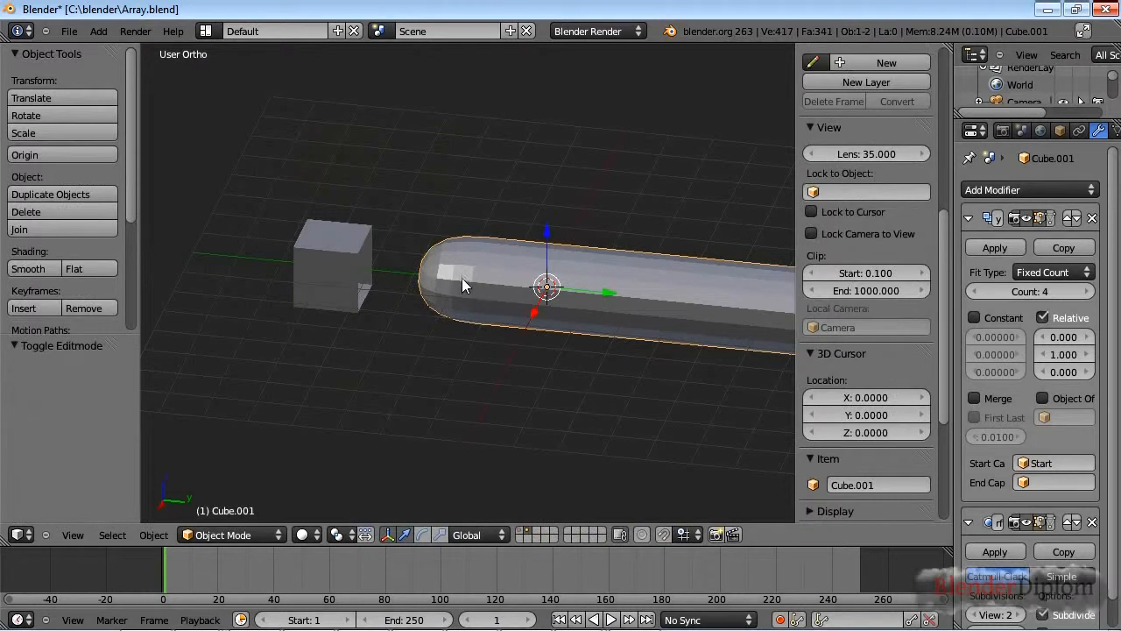
{"action": "key", "text": "Tab"}
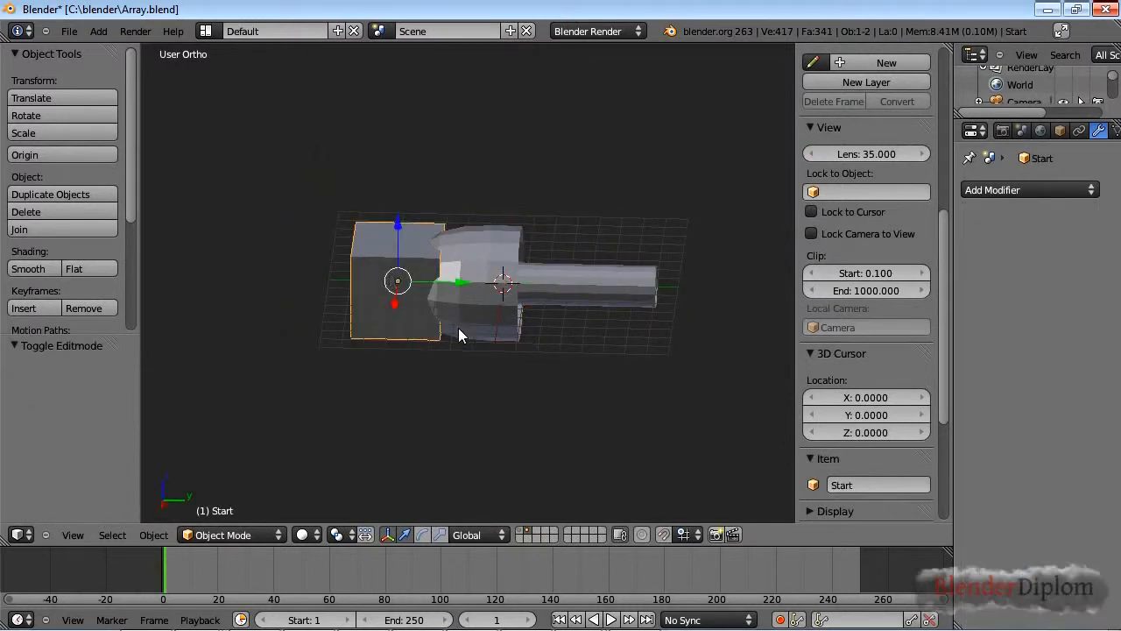
{"action": "key", "text": "Tab"}
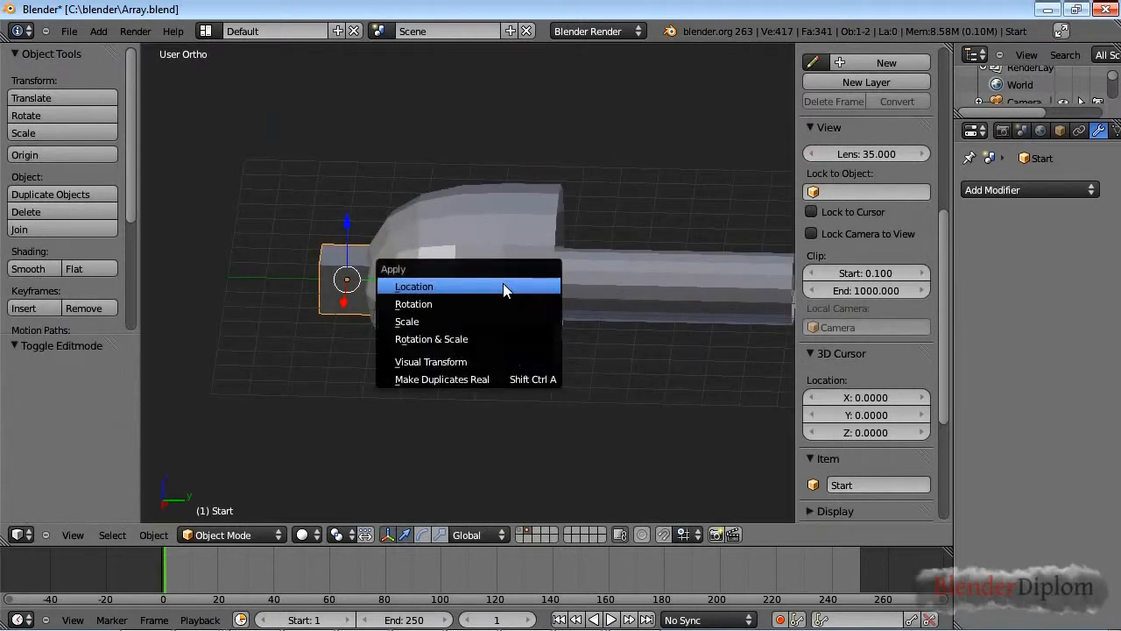
{"action": "left_click", "coordinate": [407, 322]}
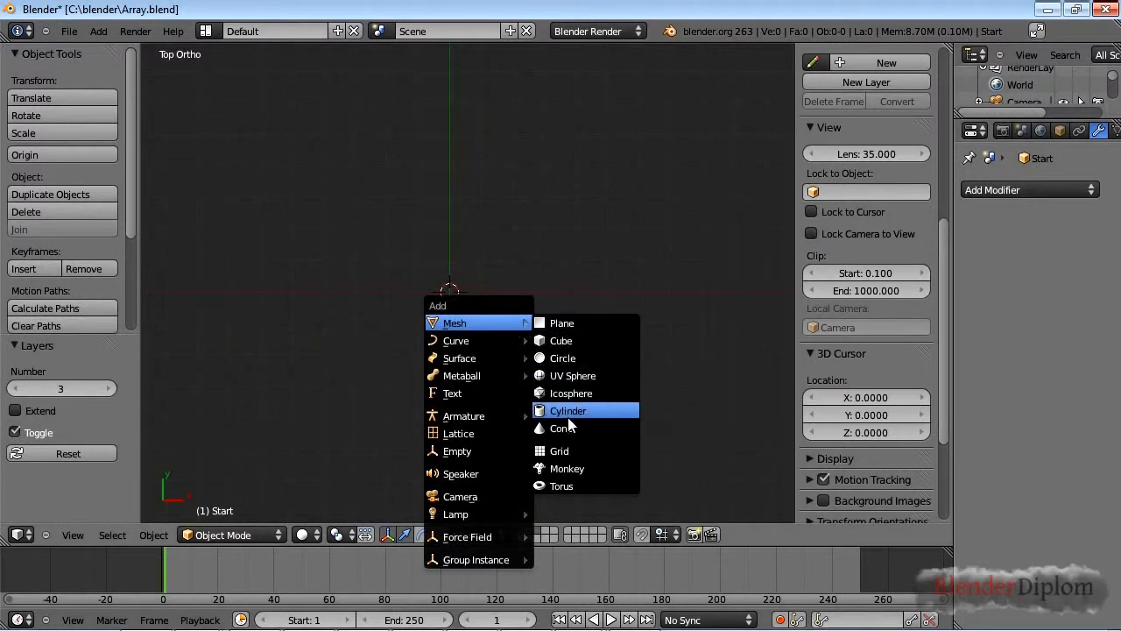
{"action": "mouse_move", "coordinate": [585, 392]}
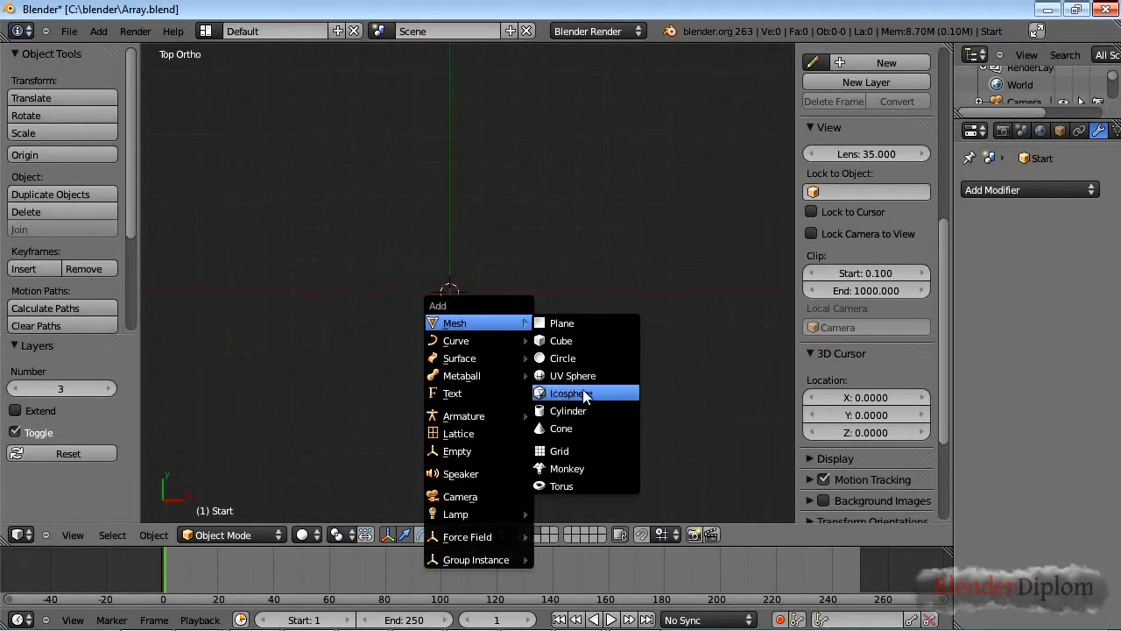
Add a circle on layer 3 and delete all but a short top arc of vertices
{"action": "left_click", "coordinate": [563, 358]}
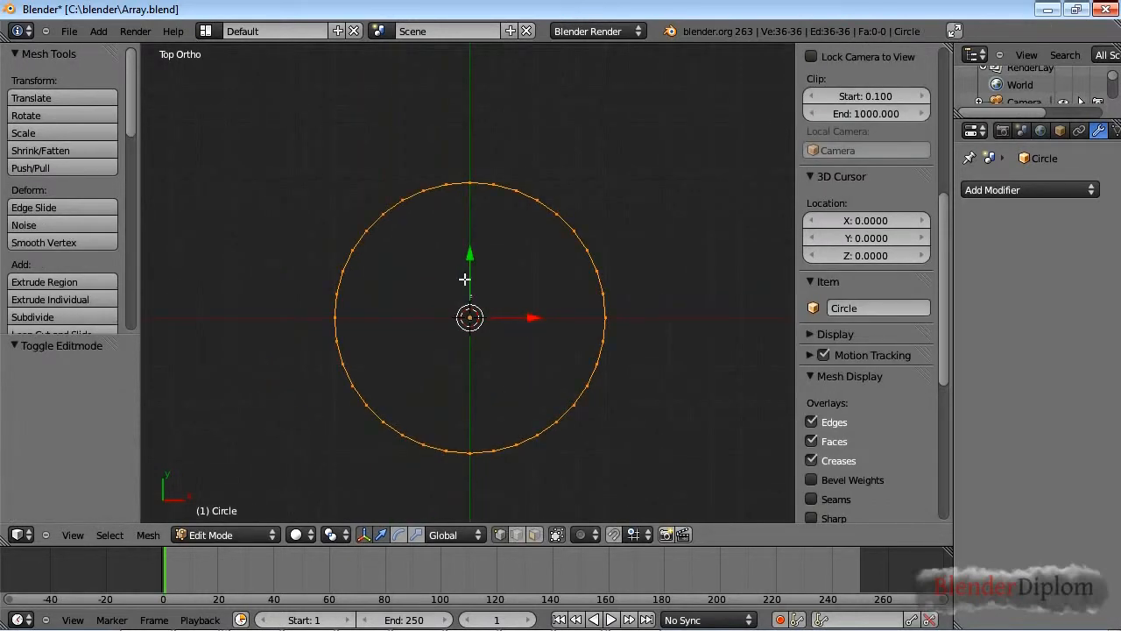
{"action": "key", "text": "x"}
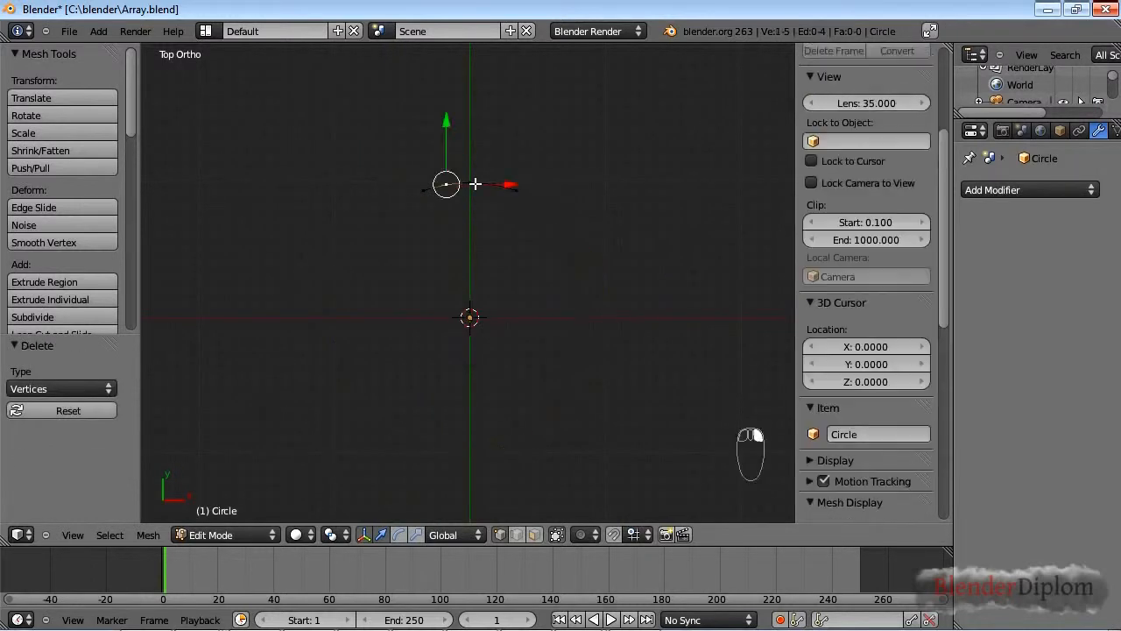
{"action": "key", "text": "period"}
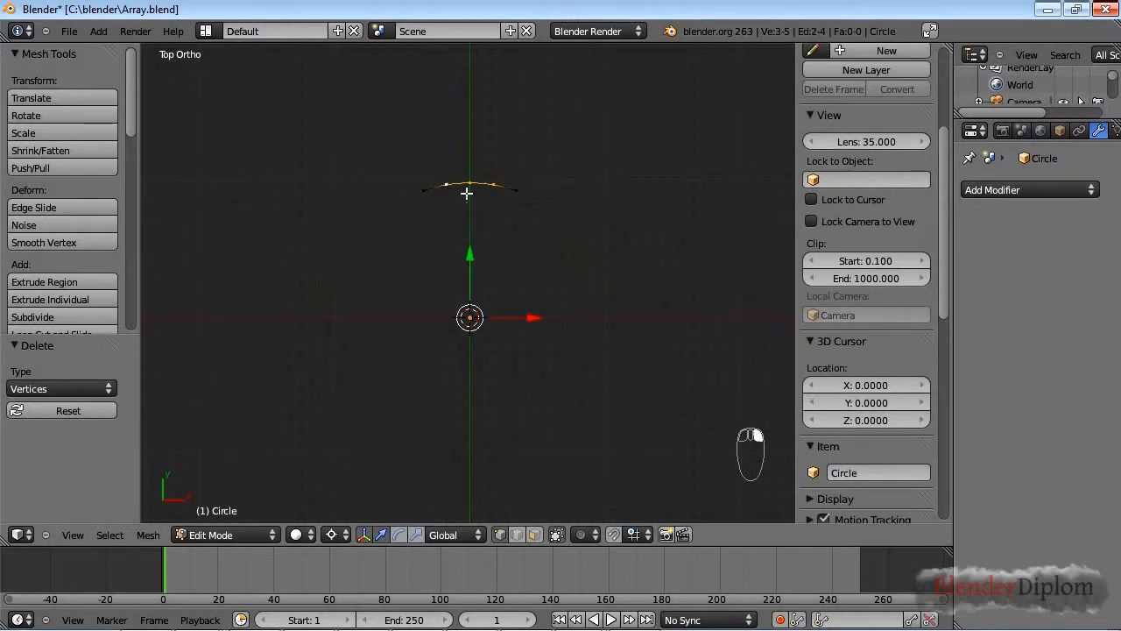
{"action": "key", "text": "Tab"}
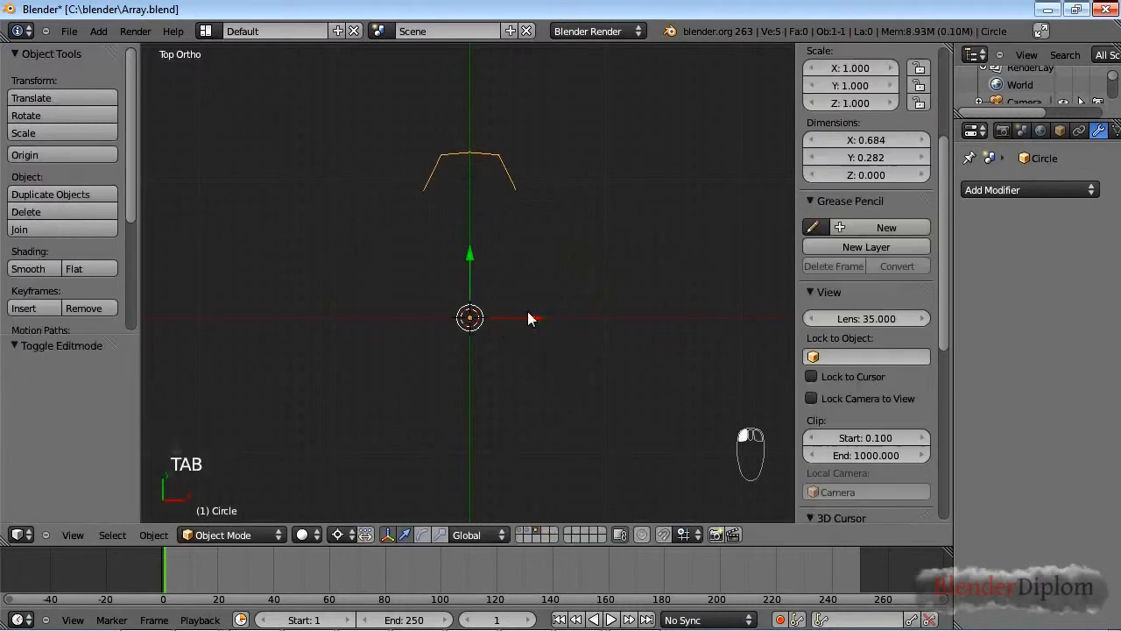
Add an Array modifier with Object Offset to a new empty rotated 40°
{"action": "left_click", "coordinate": [1029, 189]}
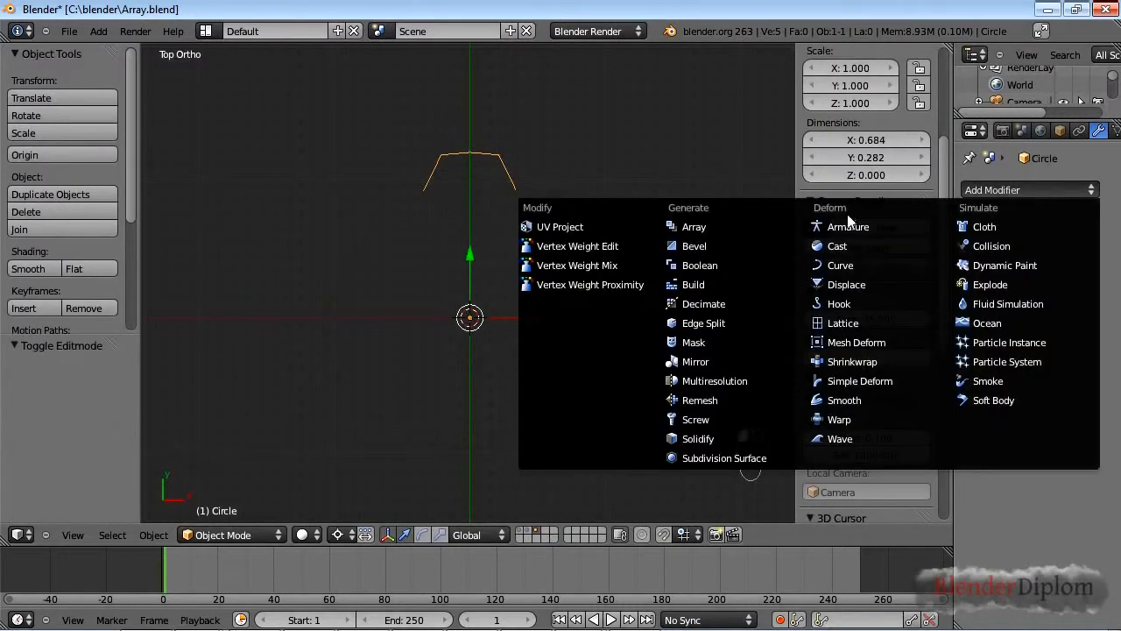
{"action": "key", "text": "shift+a"}
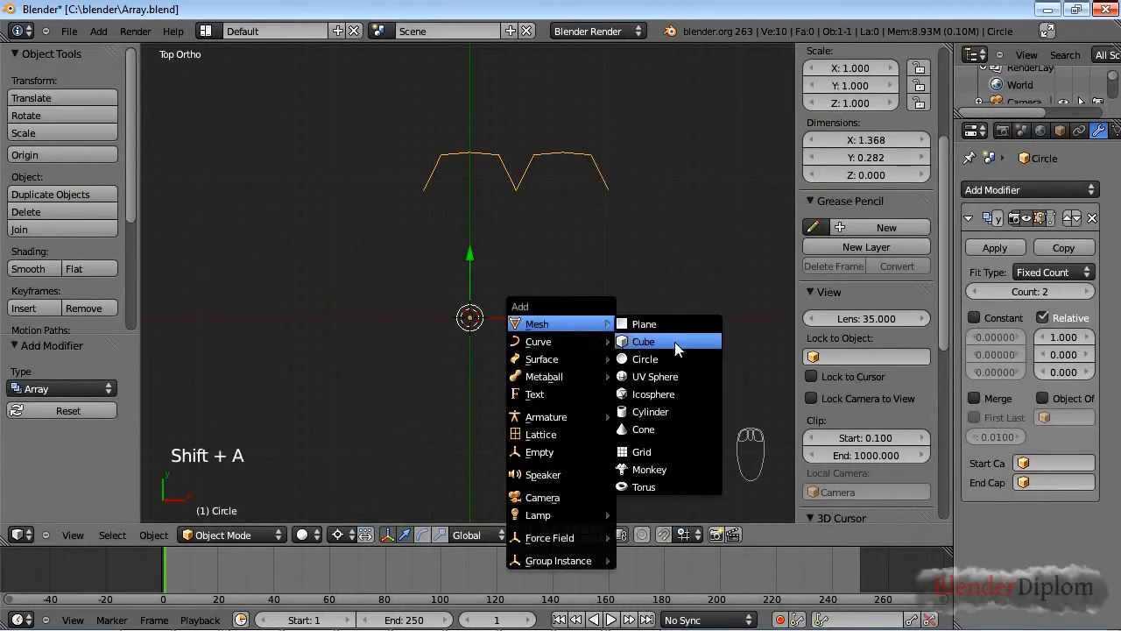
{"action": "left_click", "coordinate": [540, 451]}
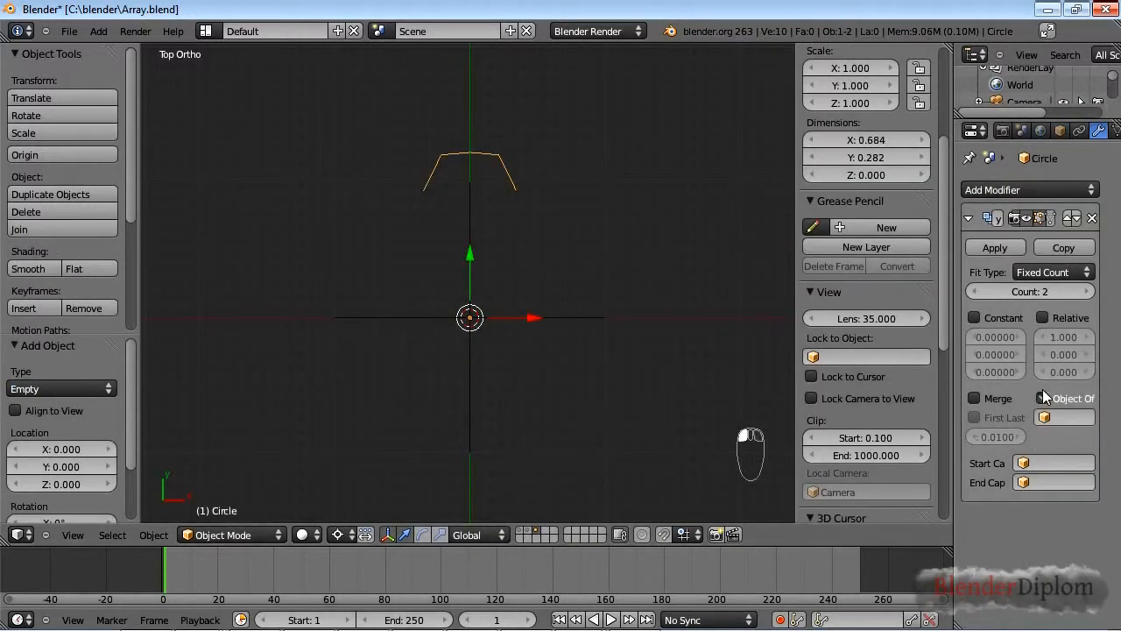
{"action": "left_click", "coordinate": [1043, 398]}
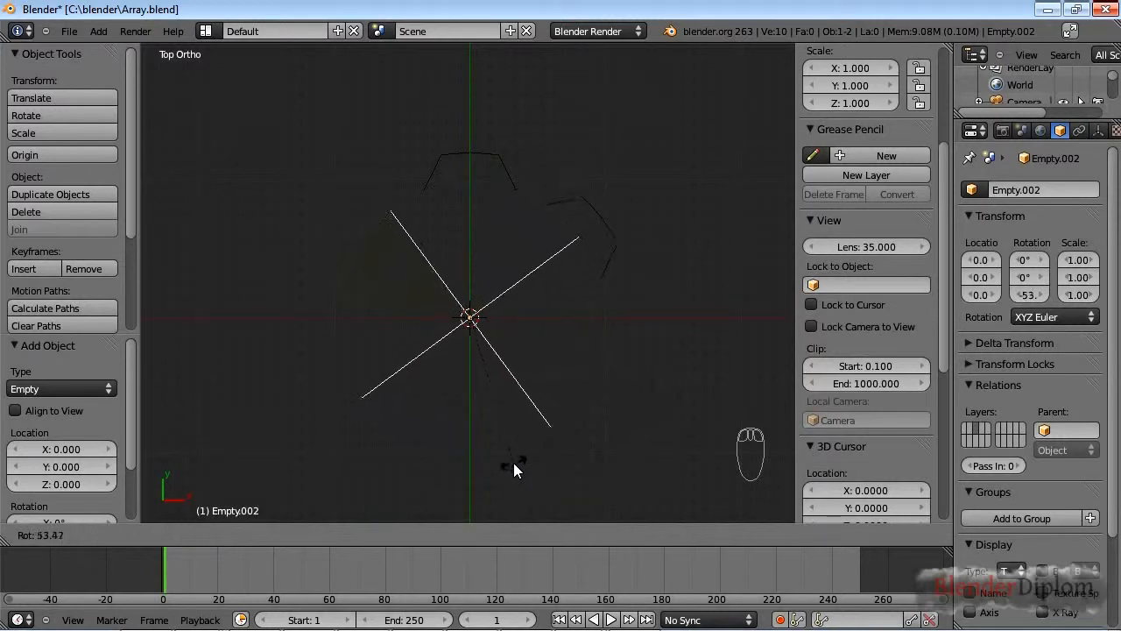
{"action": "left_click_drag", "start_coordinate": [516, 465], "coordinate": [570, 403]}
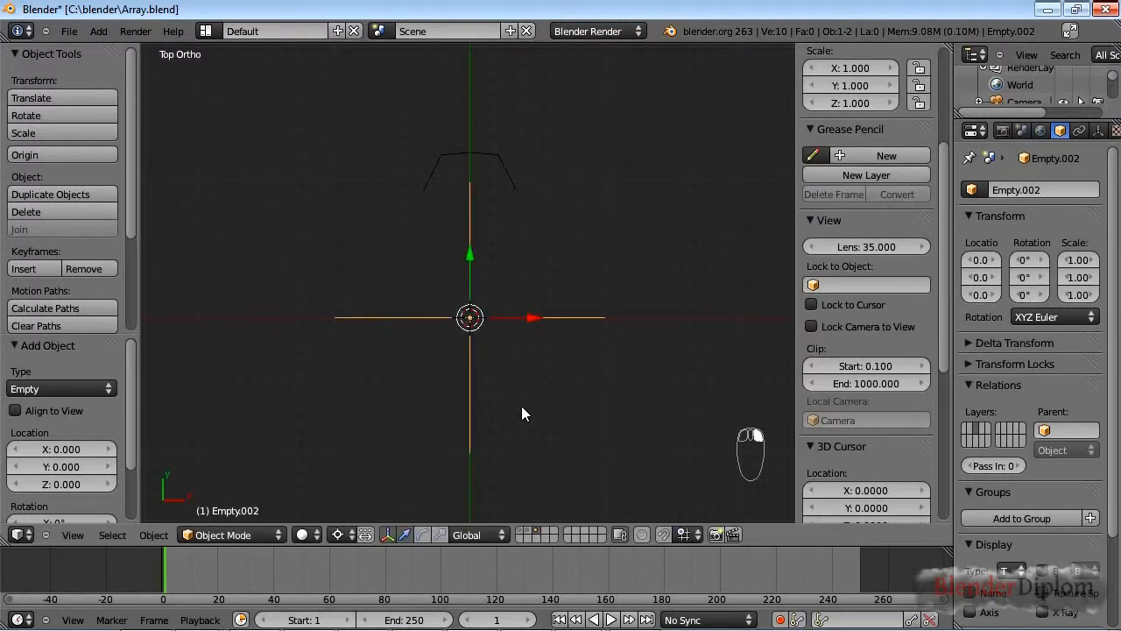
{"action": "key", "text": "r"}
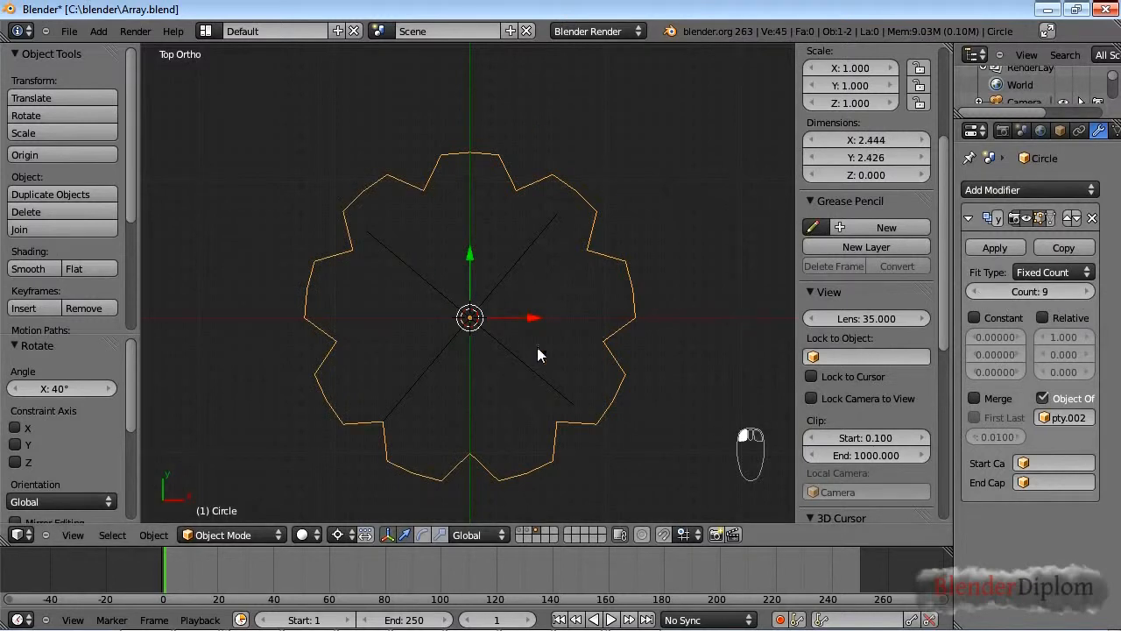
{"action": "mouse_move", "coordinate": [576, 337]}
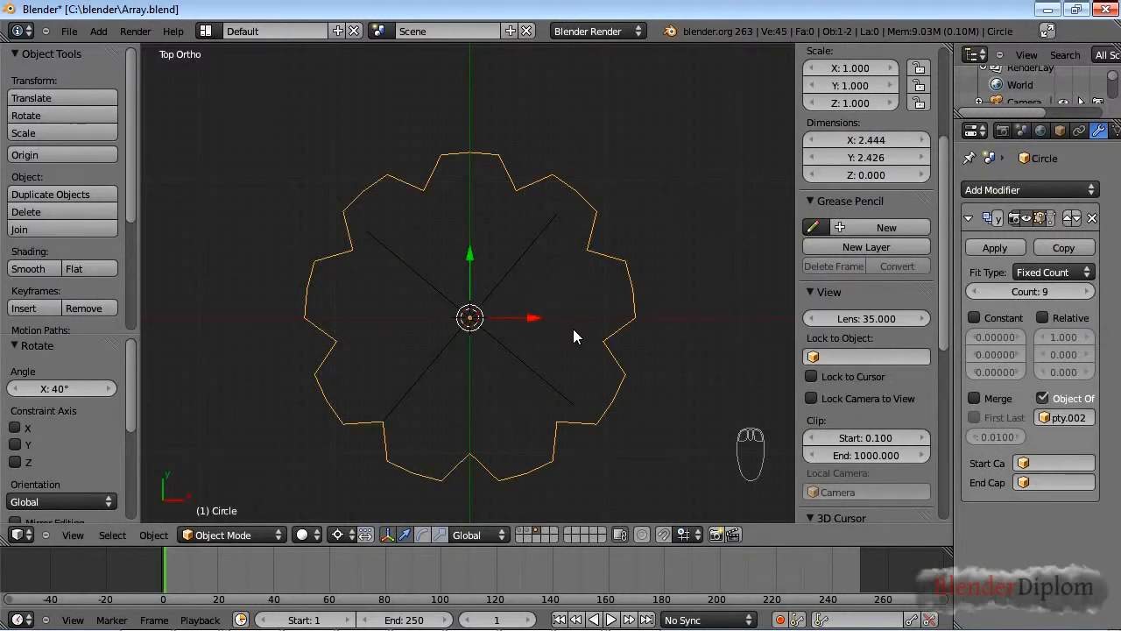
{"action": "mouse_move", "coordinate": [543, 386]}
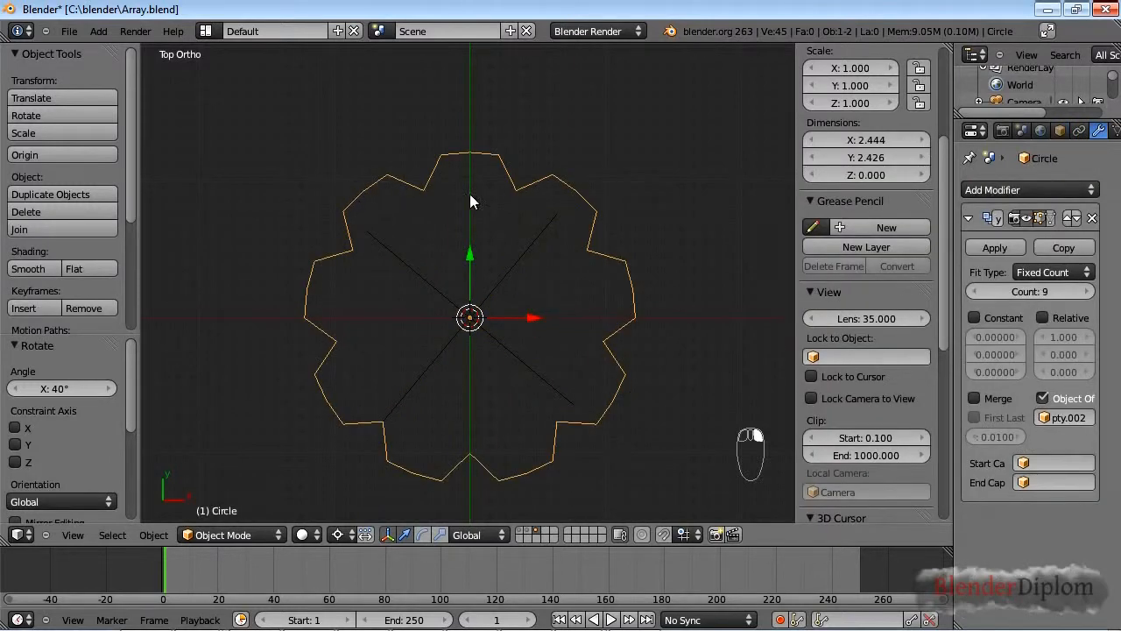
{"action": "mouse_move", "coordinate": [500, 254]}
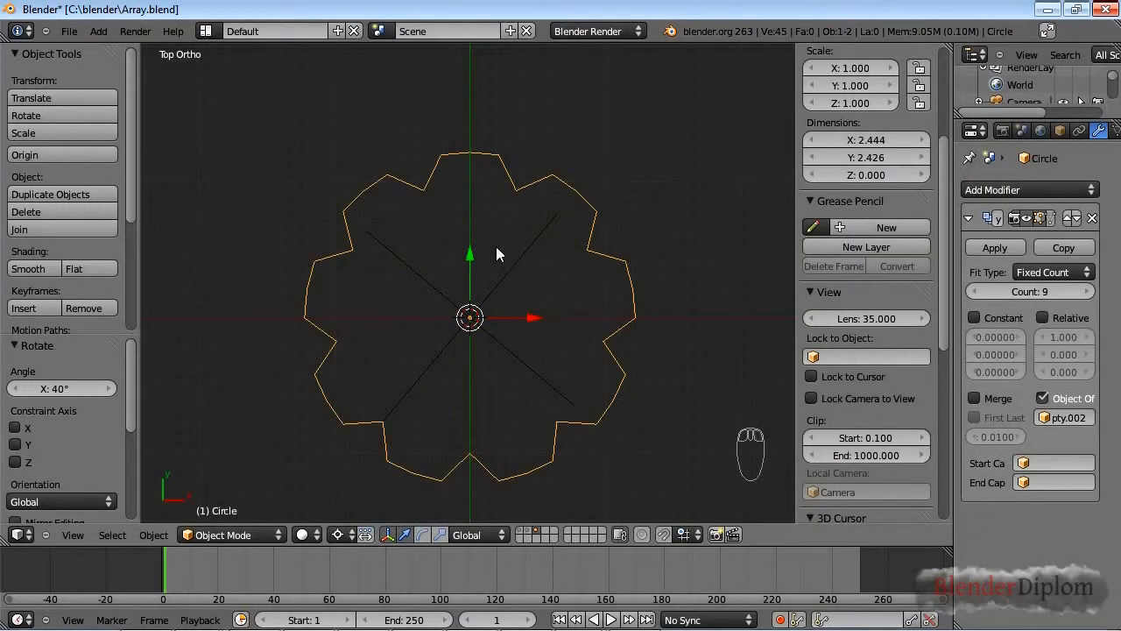
Extrude and scale the arc edges in Edit Mode, then return to Object Mode
{"action": "key", "text": "Tab"}
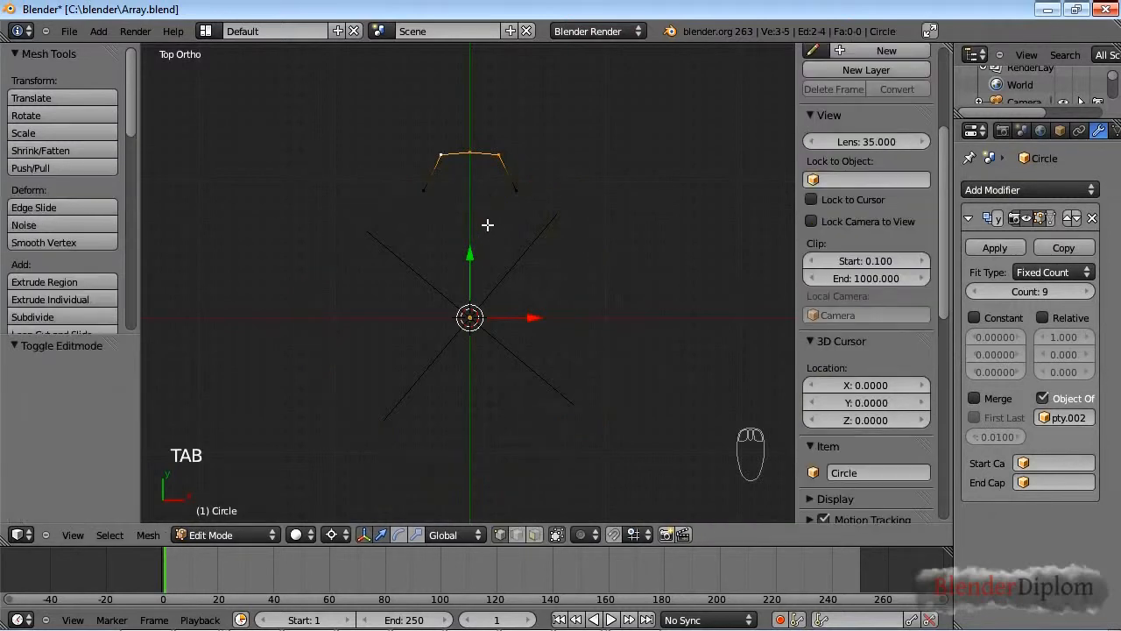
{"action": "key", "text": "a"}
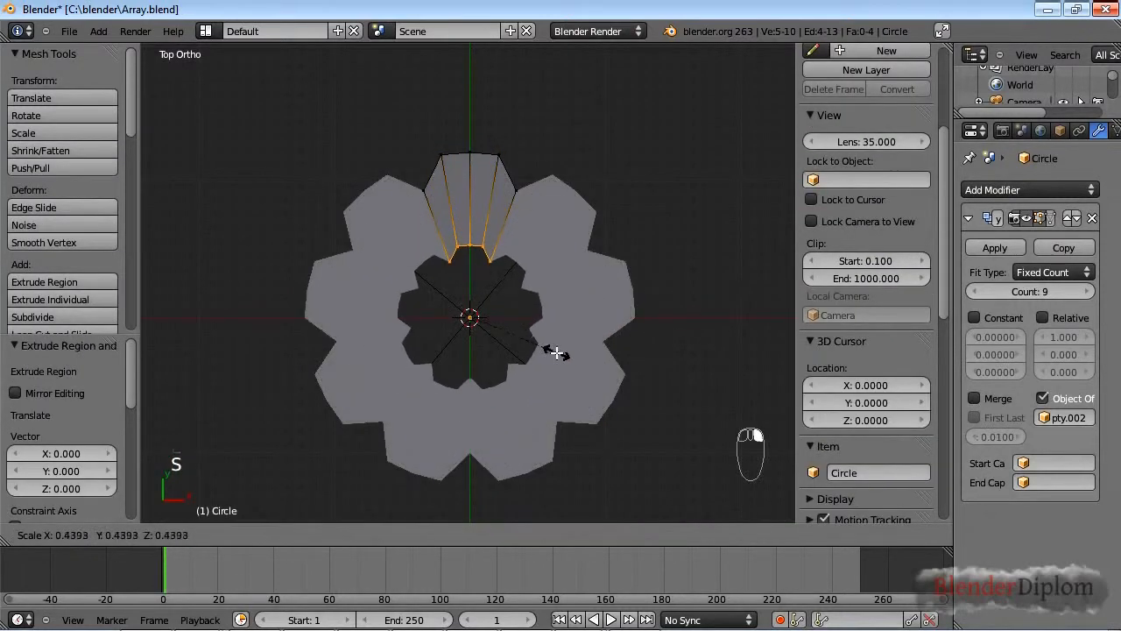
{"action": "key", "text": "Tab"}
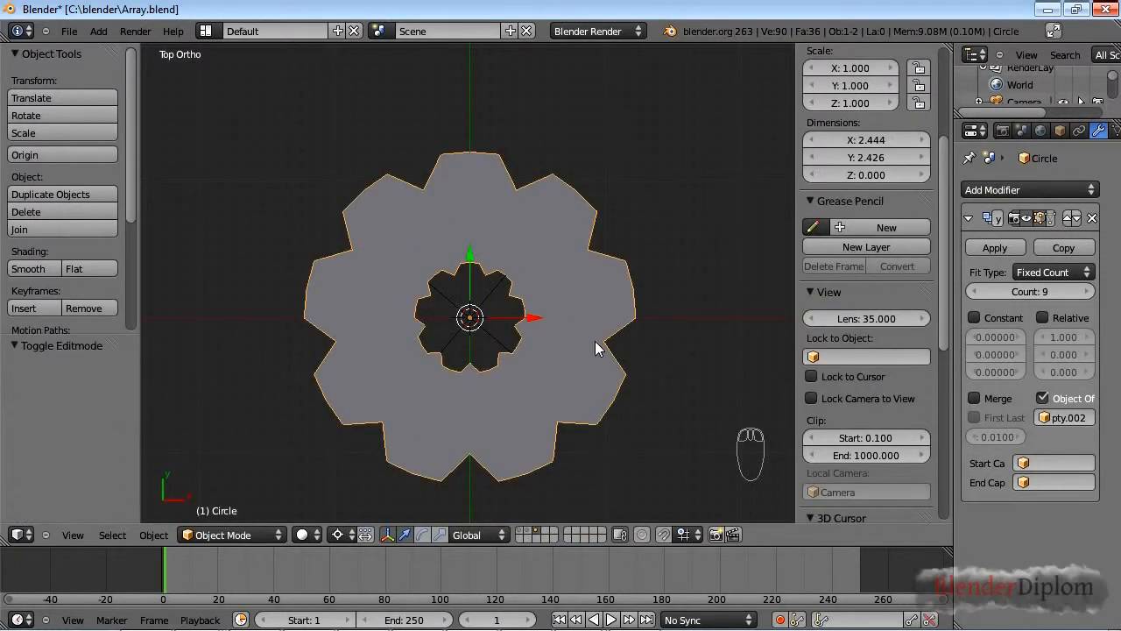
Add a Subdivision Surface modifier and enable Merge on the Array modifier
{"action": "left_click", "coordinate": [1030, 189]}
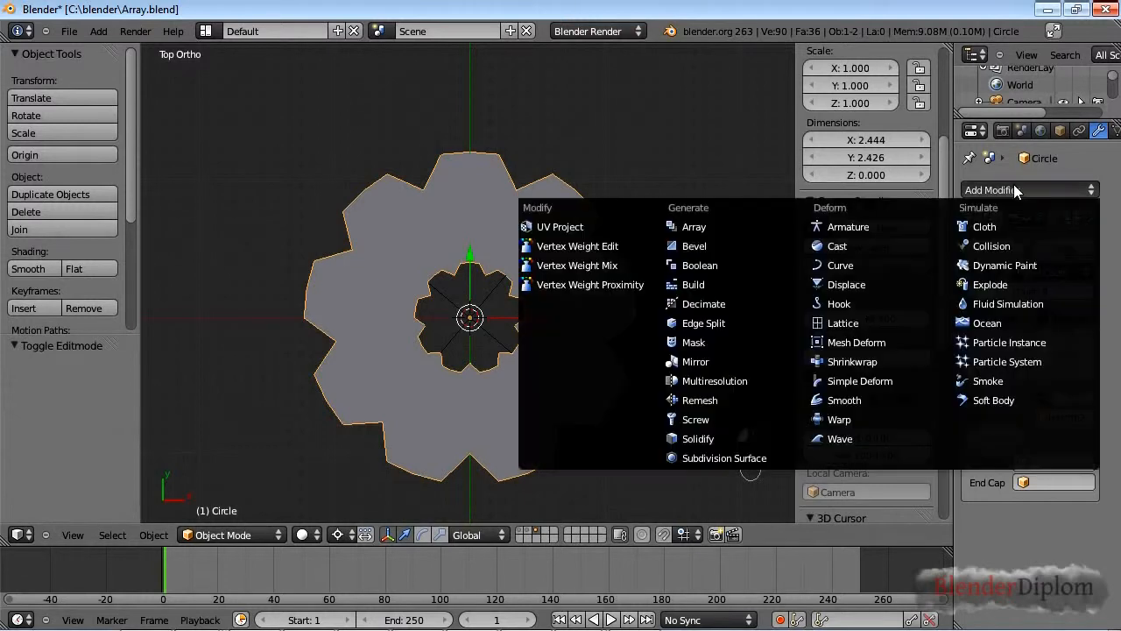
{"action": "mouse_move", "coordinate": [724, 246]}
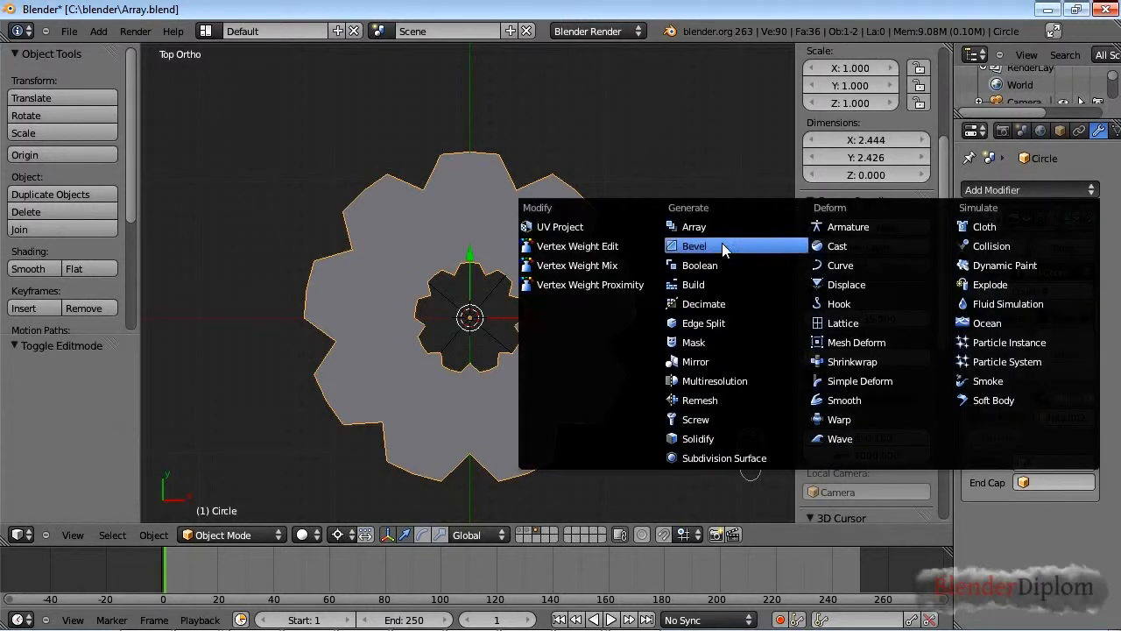
{"action": "mouse_move", "coordinate": [713, 438]}
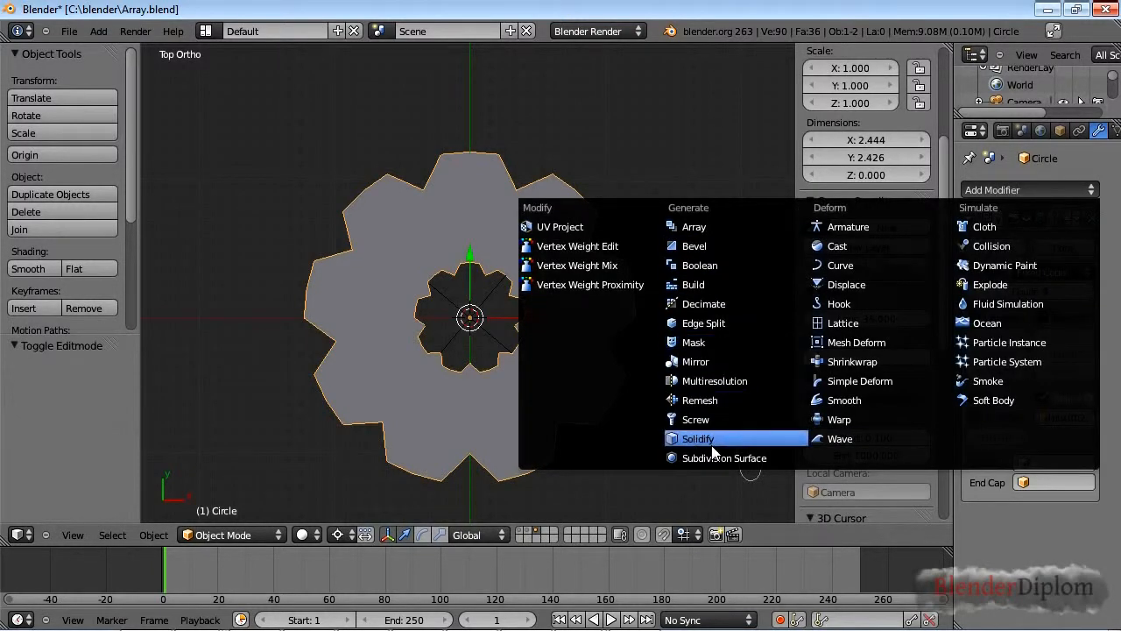
{"action": "left_click", "coordinate": [697, 438]}
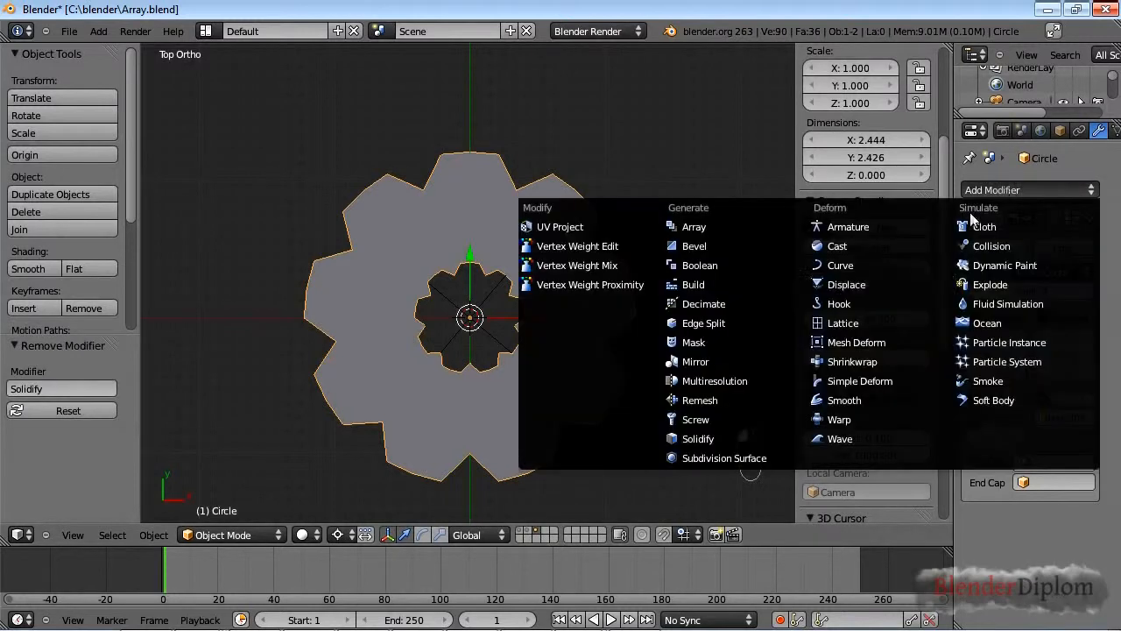
{"action": "left_click", "coordinate": [724, 457]}
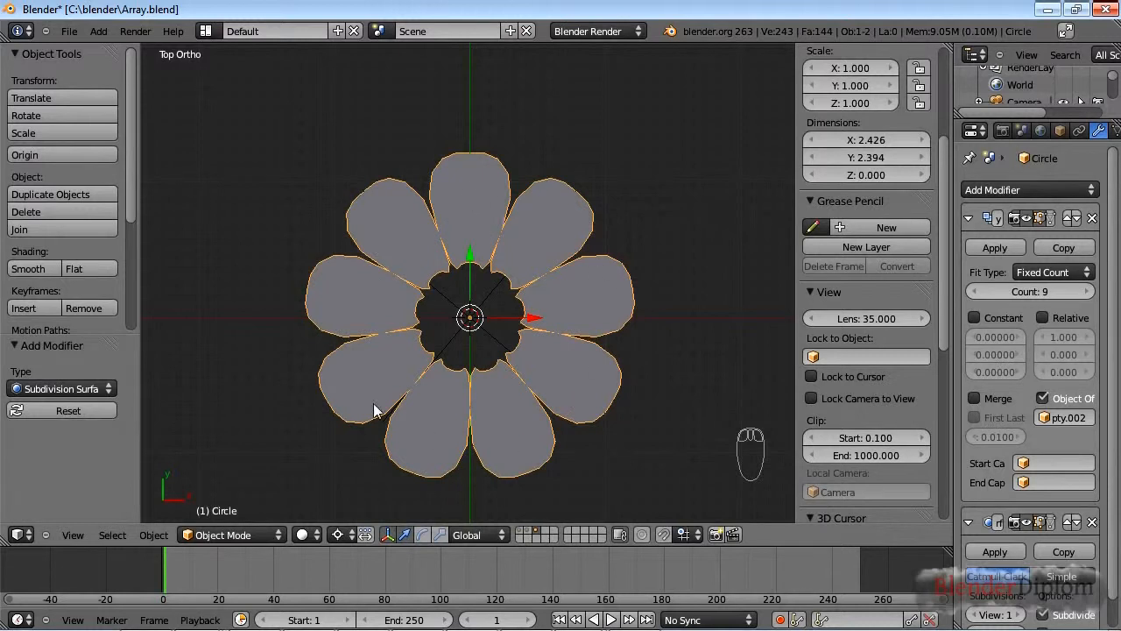
{"action": "mouse_move", "coordinate": [467, 241]}
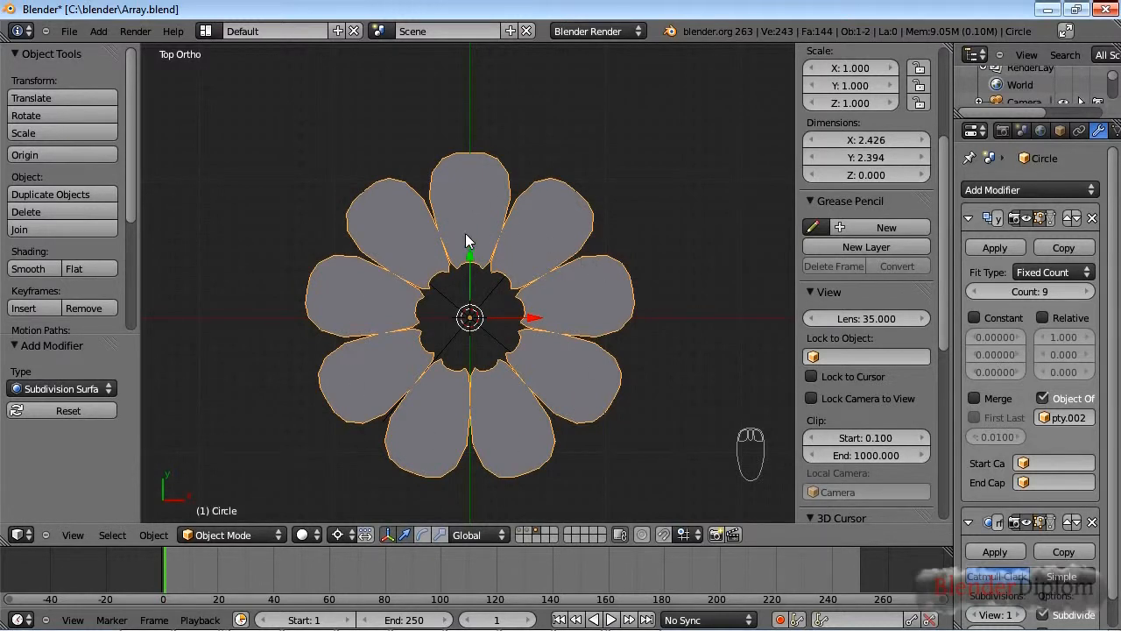
{"action": "mouse_move", "coordinate": [1060, 436]}
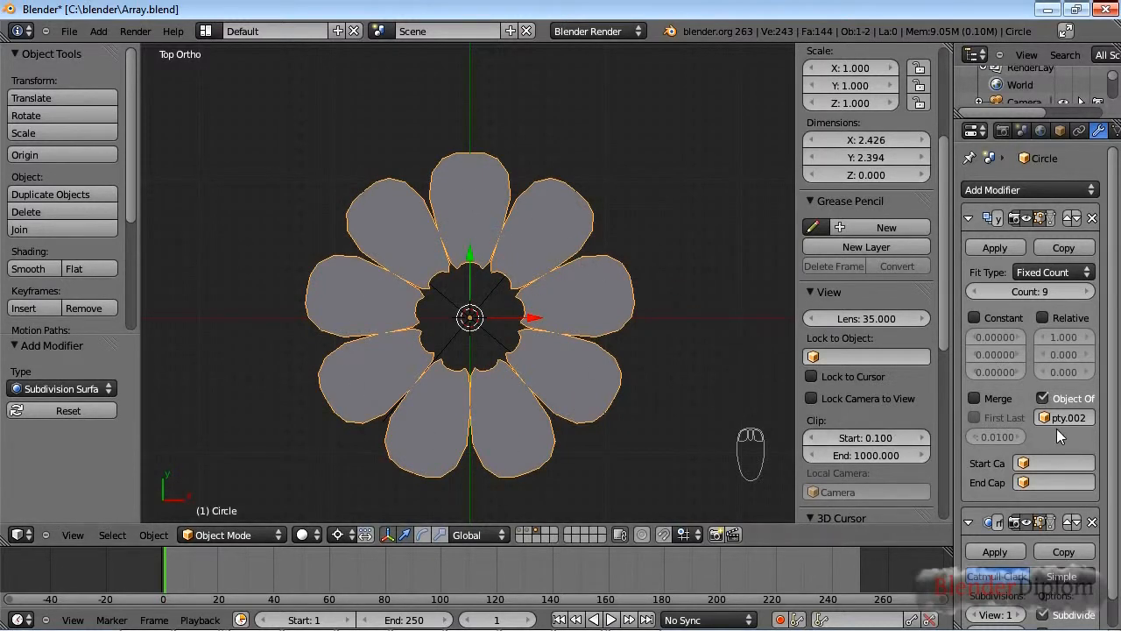
{"action": "left_click", "coordinate": [974, 398]}
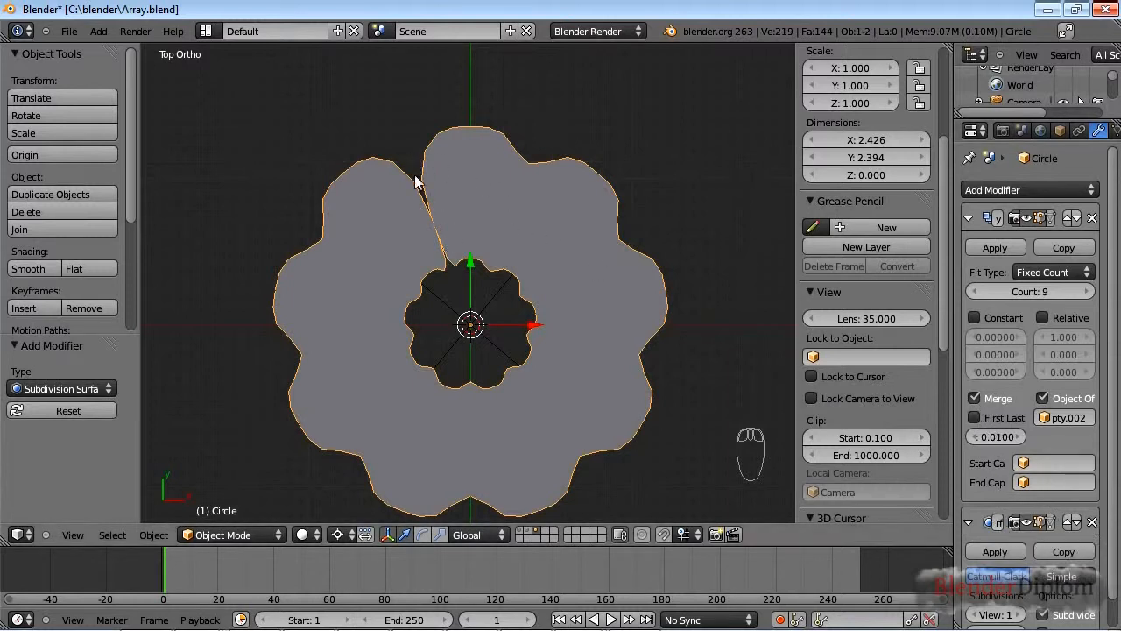
{"action": "mouse_move", "coordinate": [975, 417]}
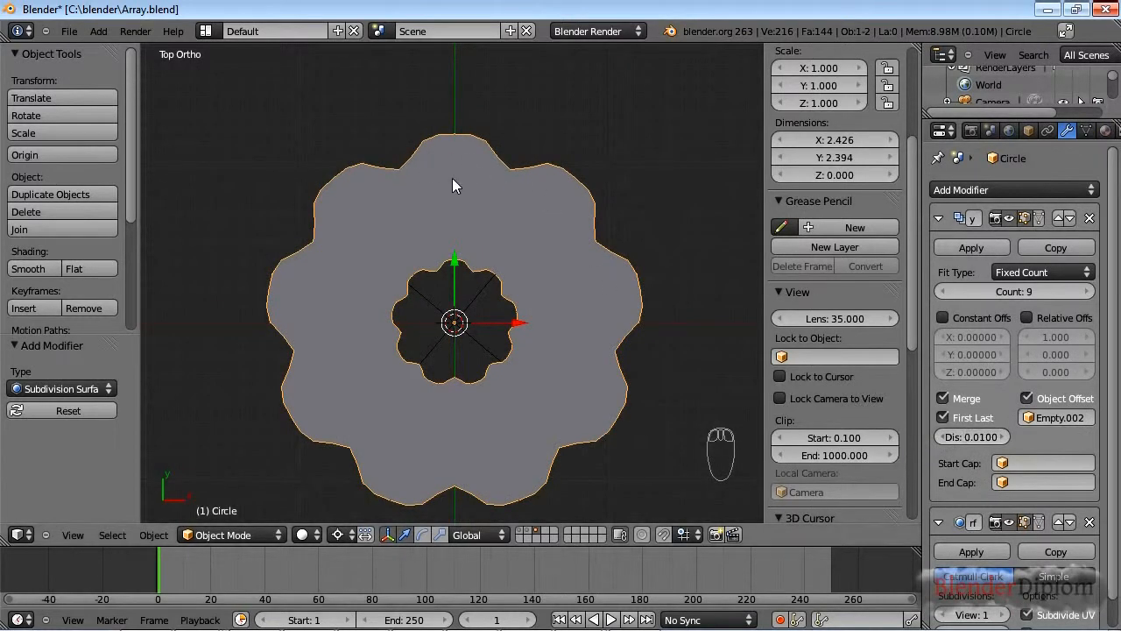
{"action": "mouse_move", "coordinate": [506, 206]}
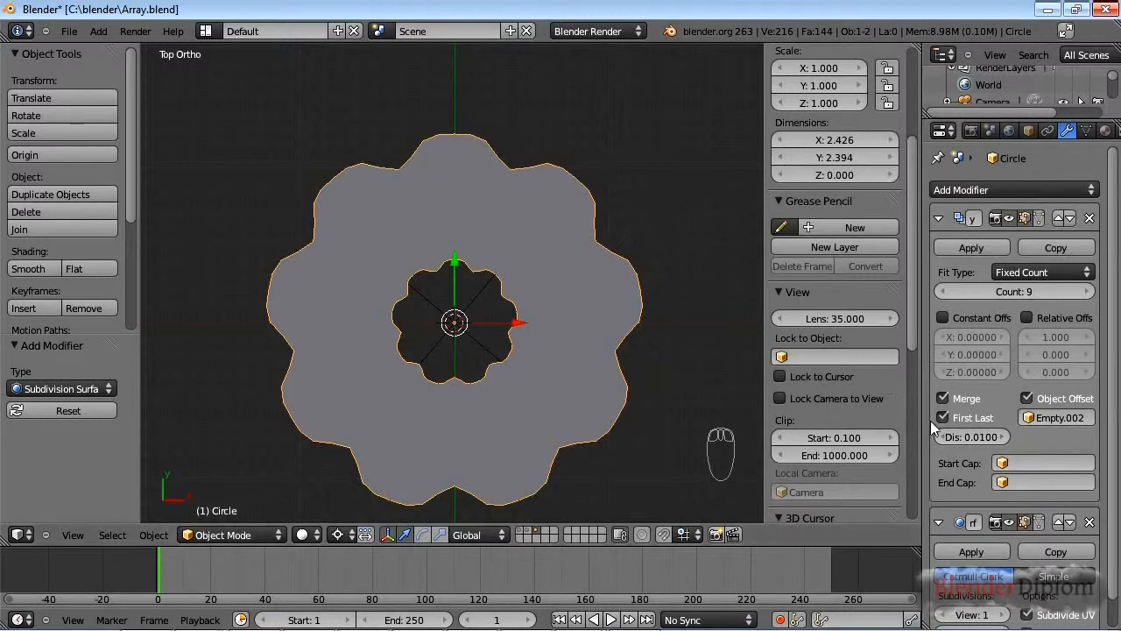
{"action": "mouse_move", "coordinate": [972, 436]}
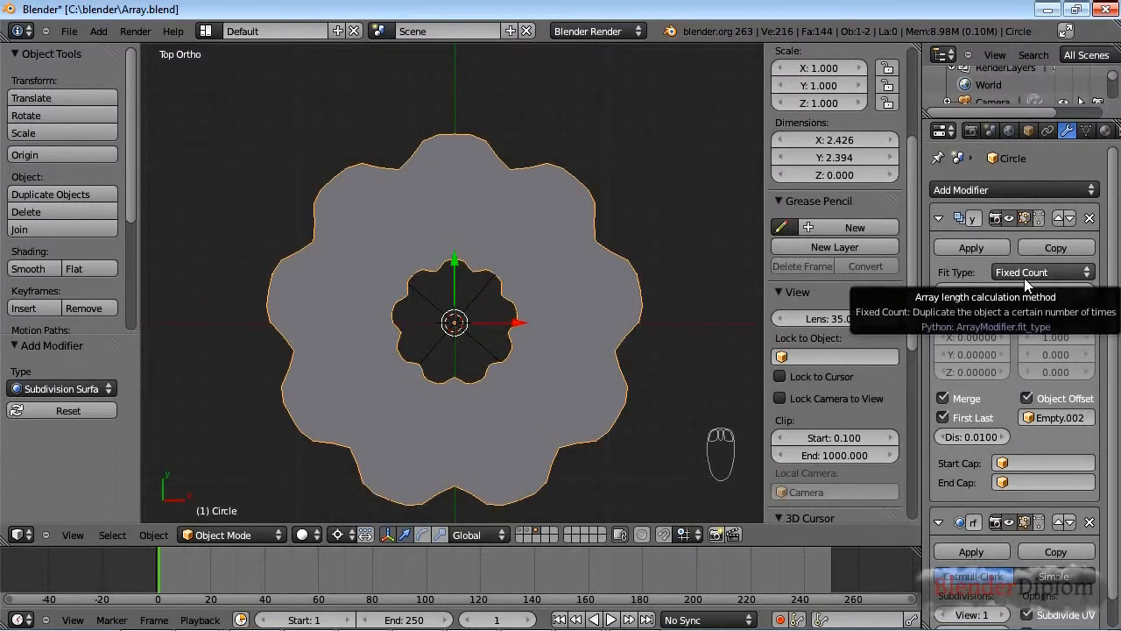
Scale down the cube and array it ten times along the curve
{"action": "left_click", "coordinate": [1042, 272]}
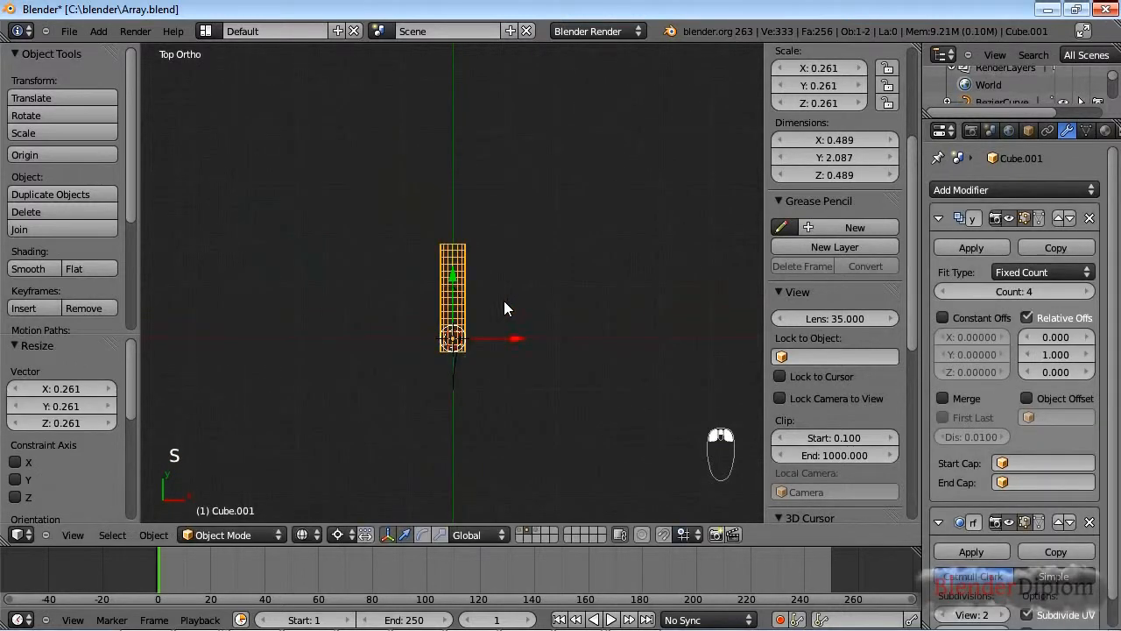
{"action": "key", "text": "Tab"}
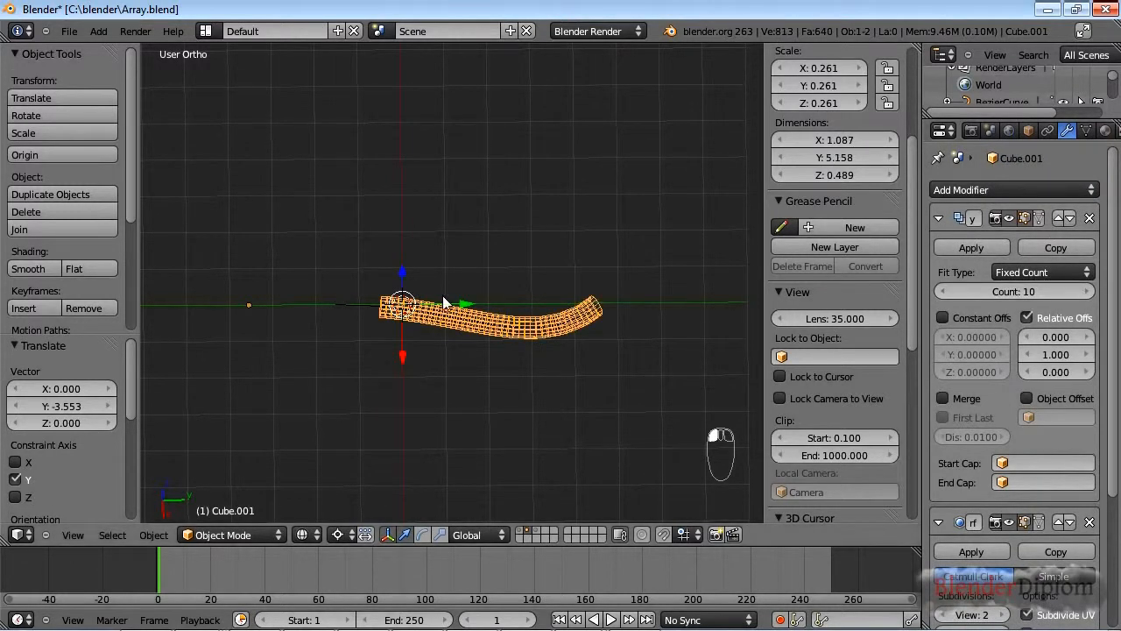
Set the array to Fit Curve with BezierCurve and apply the curve's scale
{"action": "left_click", "coordinate": [1041, 272]}
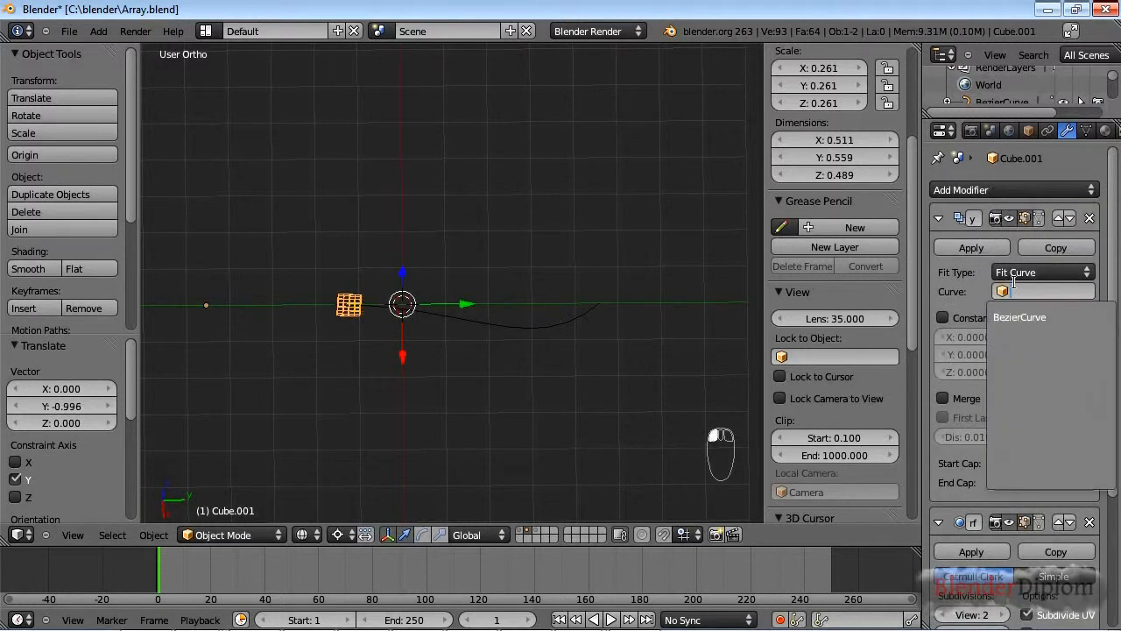
{"action": "left_click", "coordinate": [1019, 316]}
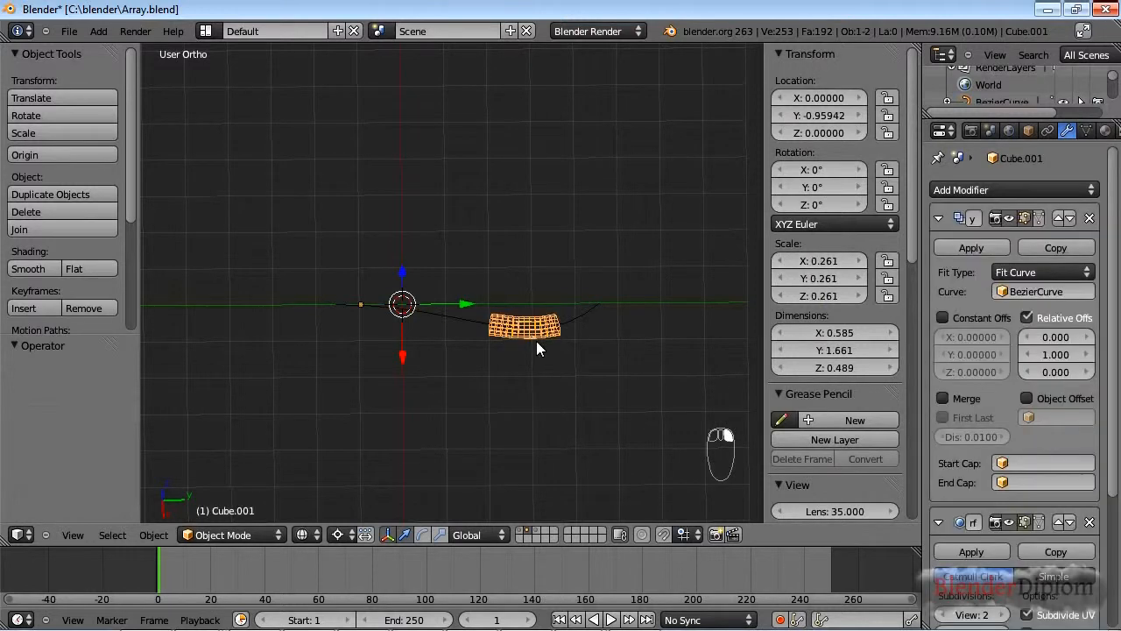
{"action": "key", "text": "ctrl+a"}
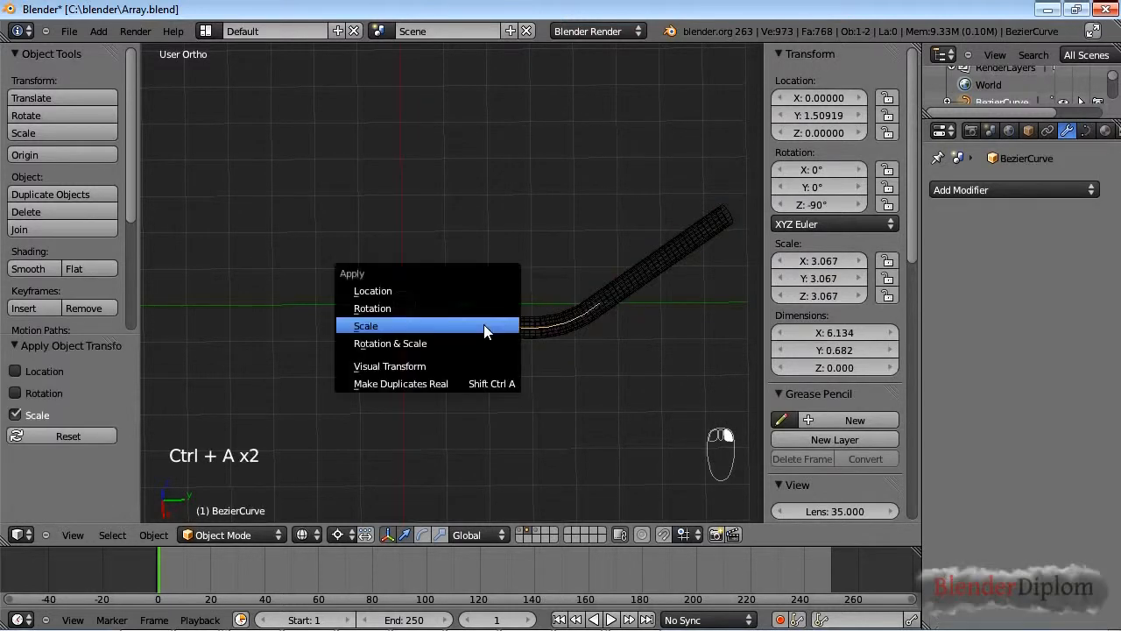
{"action": "left_click", "coordinate": [366, 325]}
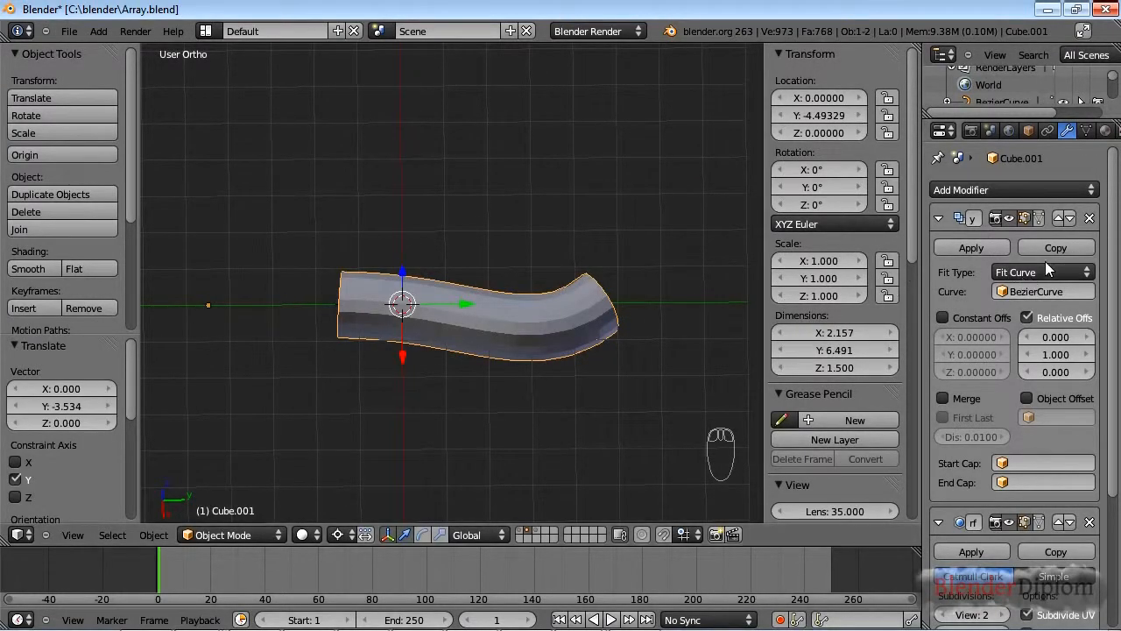
Switch the array Fit Type to Fit Length 7.00 and select the Bezier curve
{"action": "left_click", "coordinate": [1040, 271]}
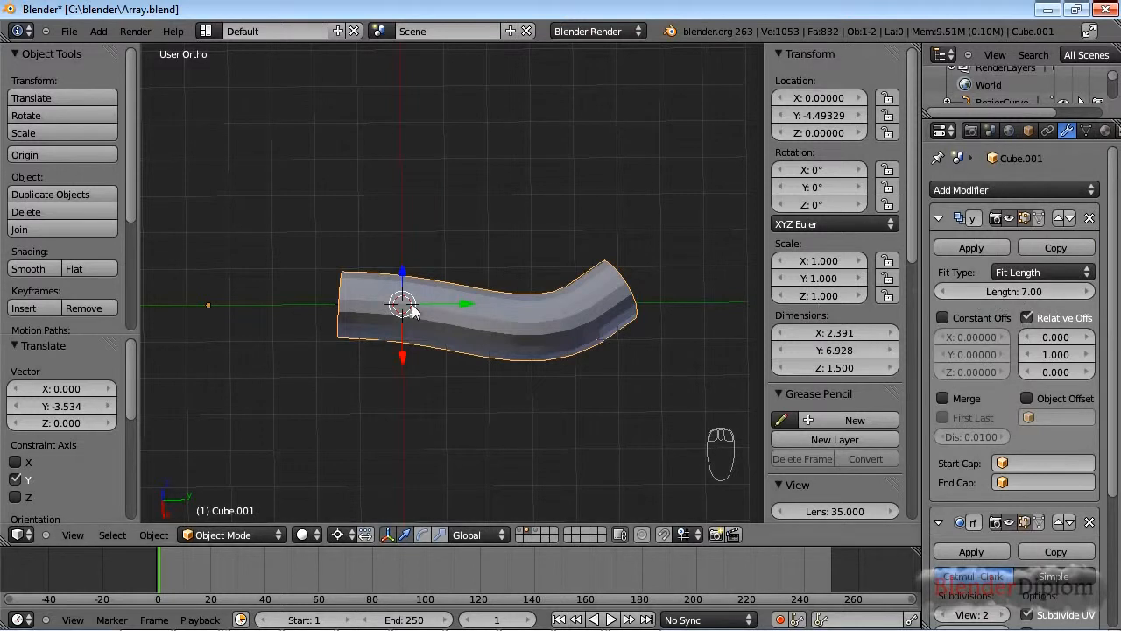
{"action": "mouse_move", "coordinate": [432, 331]}
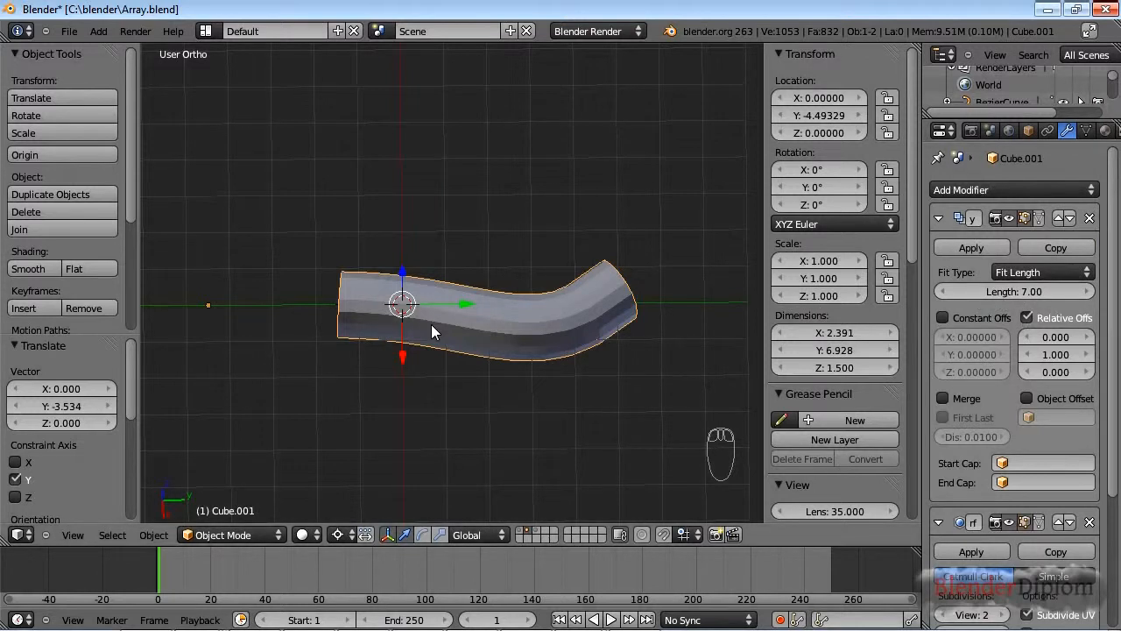
{"action": "left_click", "coordinate": [1042, 272]}
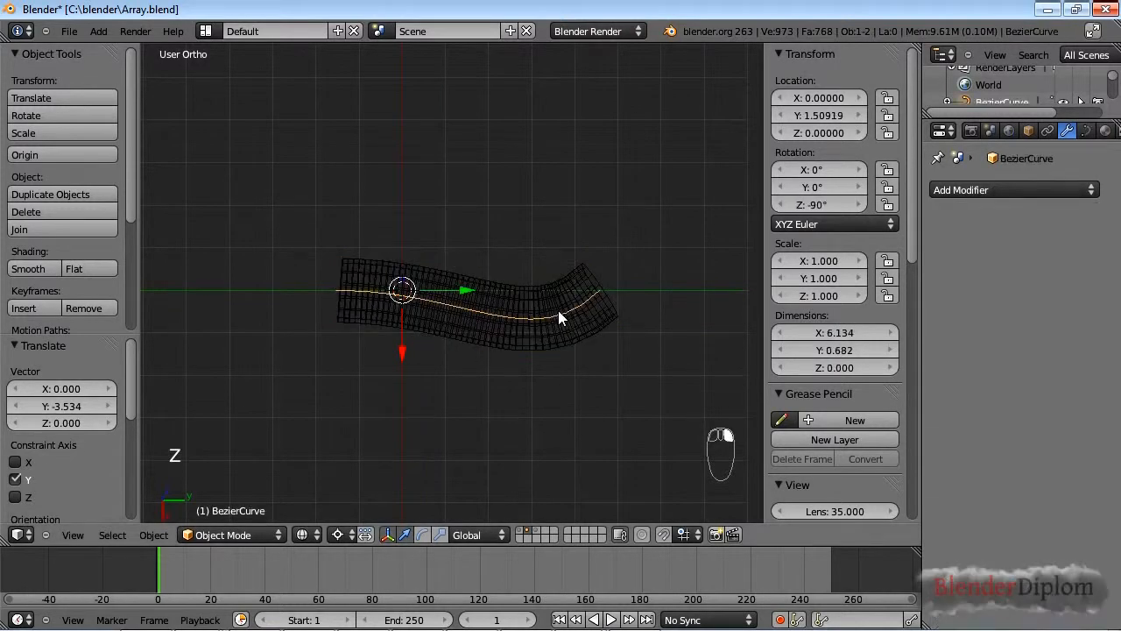
Reshape the Bezier curve's control points in Edit Mode, checking the cube's modifiers between edits
{"action": "key", "text": "Tab"}
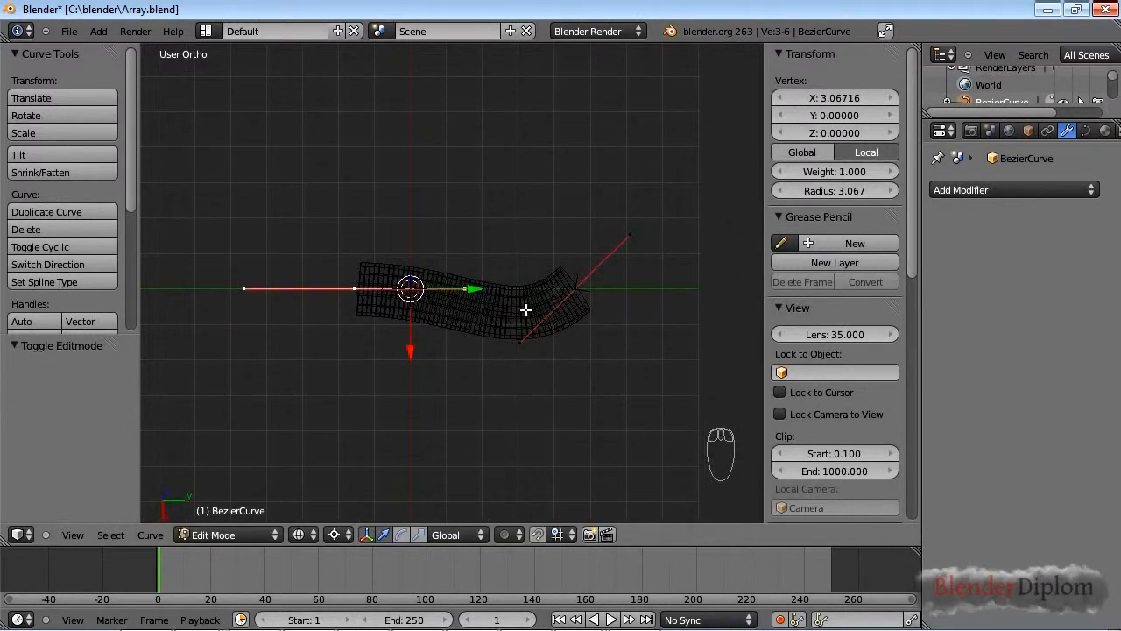
{"action": "key", "text": "Tab"}
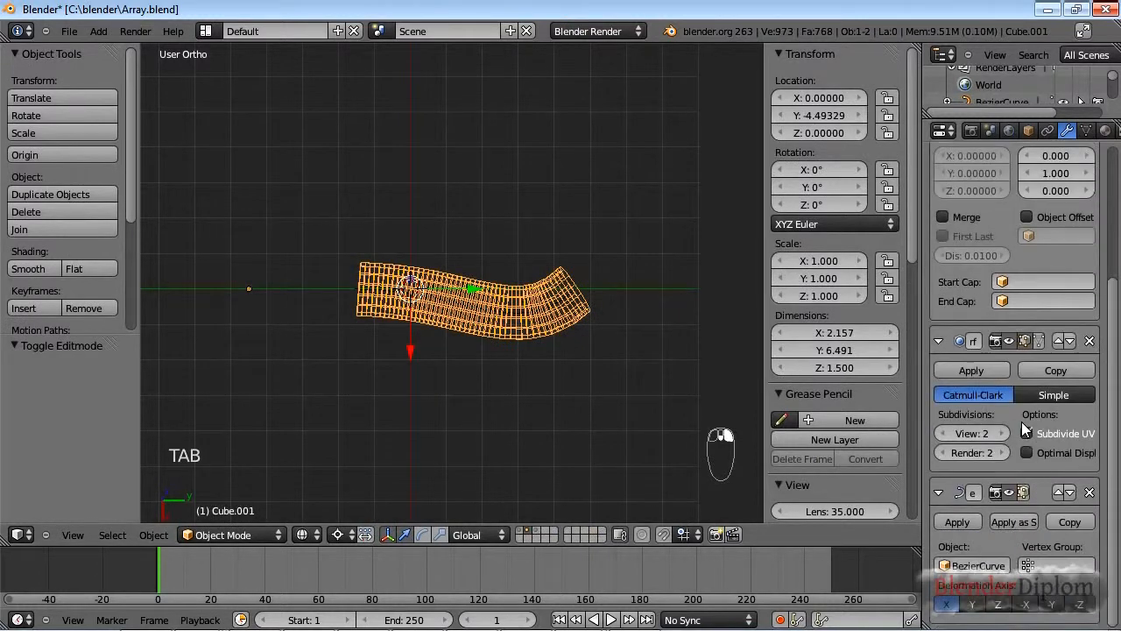
{"action": "left_click", "coordinate": [1026, 433]}
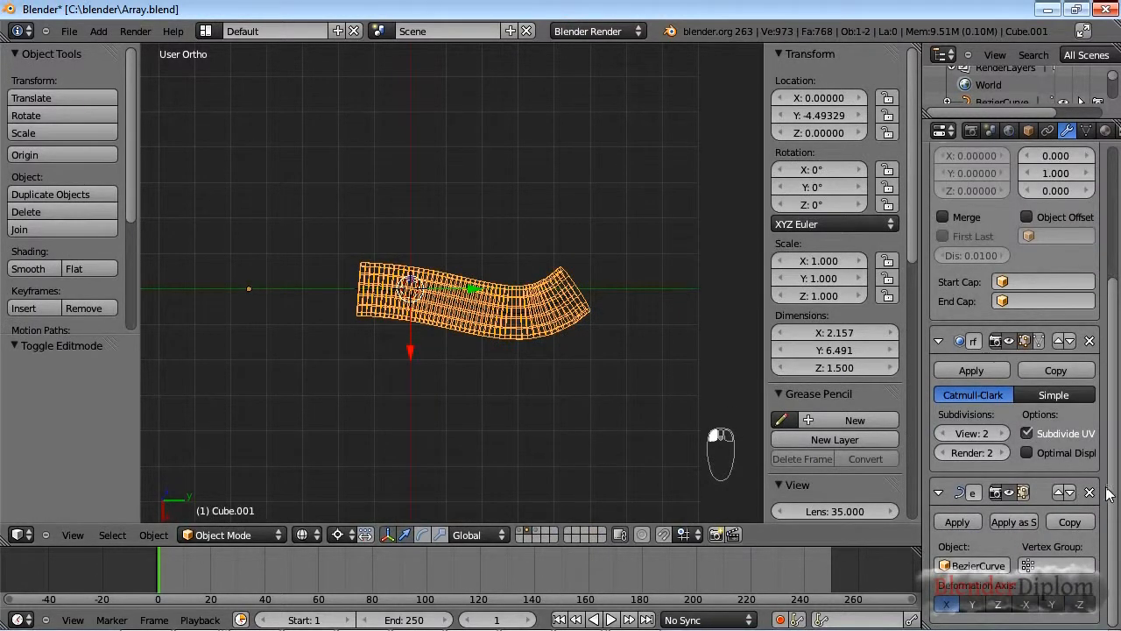
{"action": "key", "text": "Tab"}
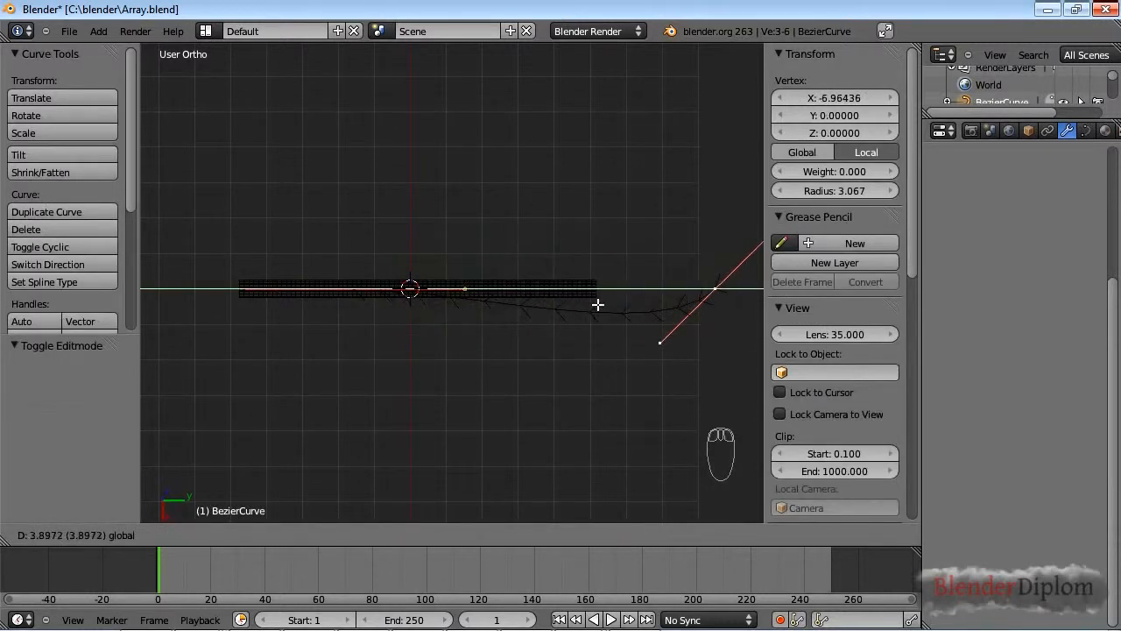
{"action": "key", "text": "Tab"}
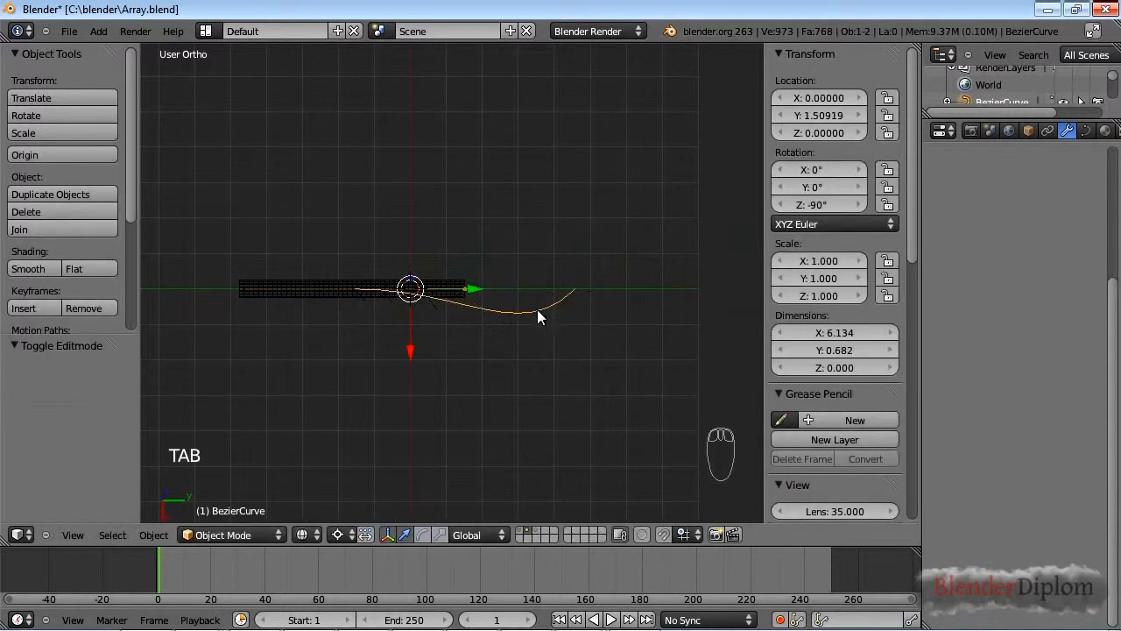